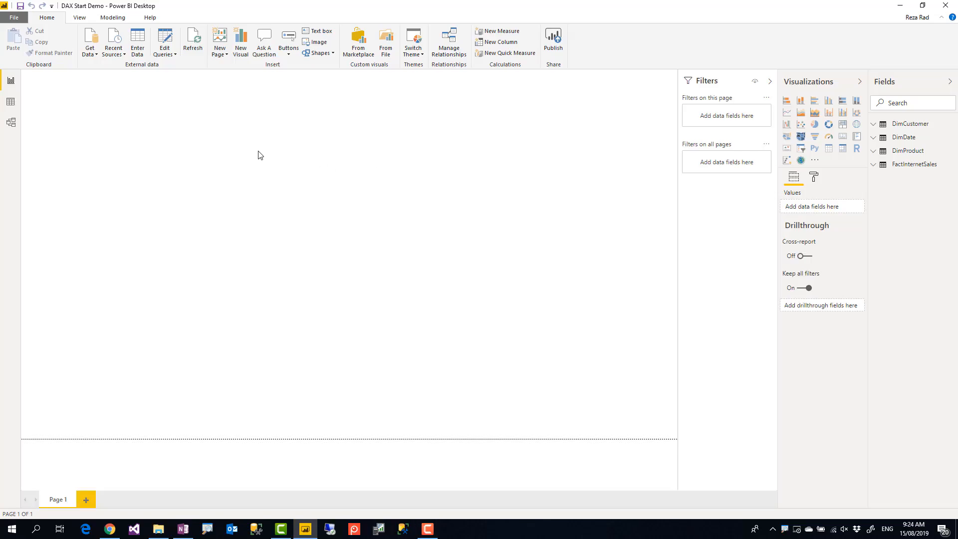
mouse_move(160, 90)
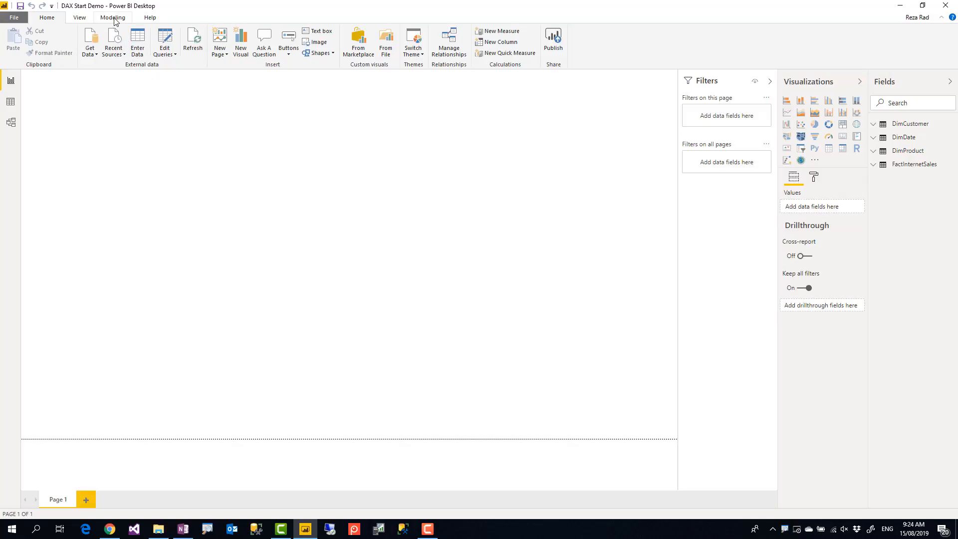
Switch the ribbon to the Modeling tab while the report page is blank
click(112, 17)
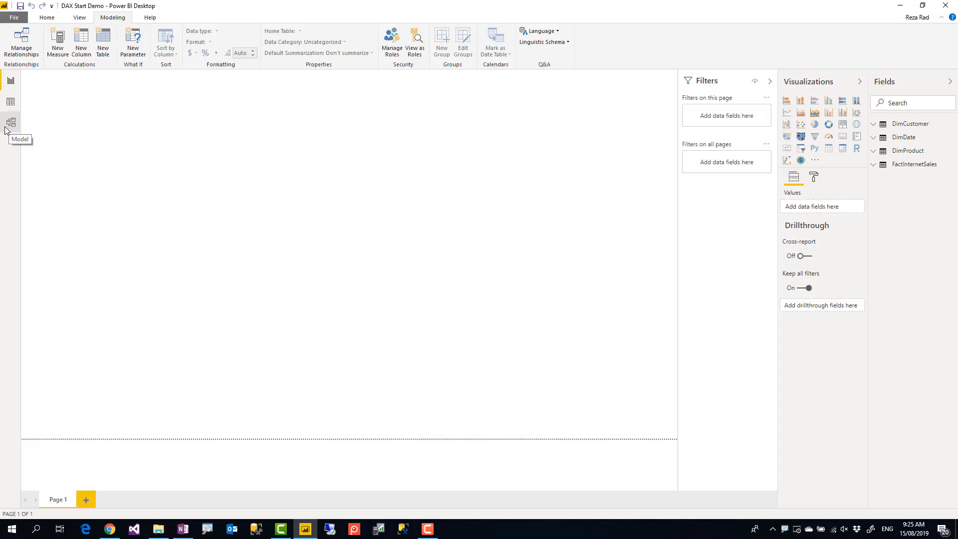
mouse_move(9, 126)
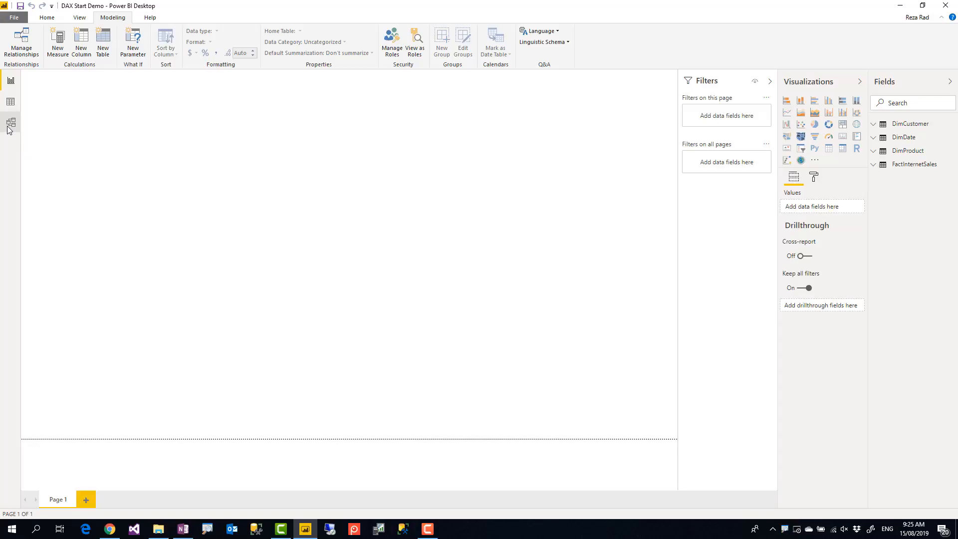
Inspect the FactInternetSales, DimCustomer and DimProduct tables in Model view, then go to Data view
click(10, 122)
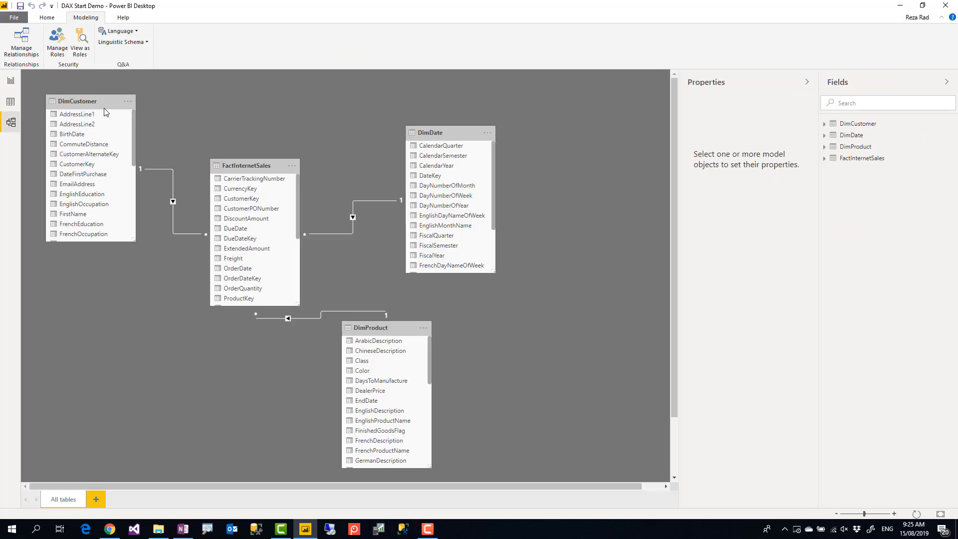
click(255, 166)
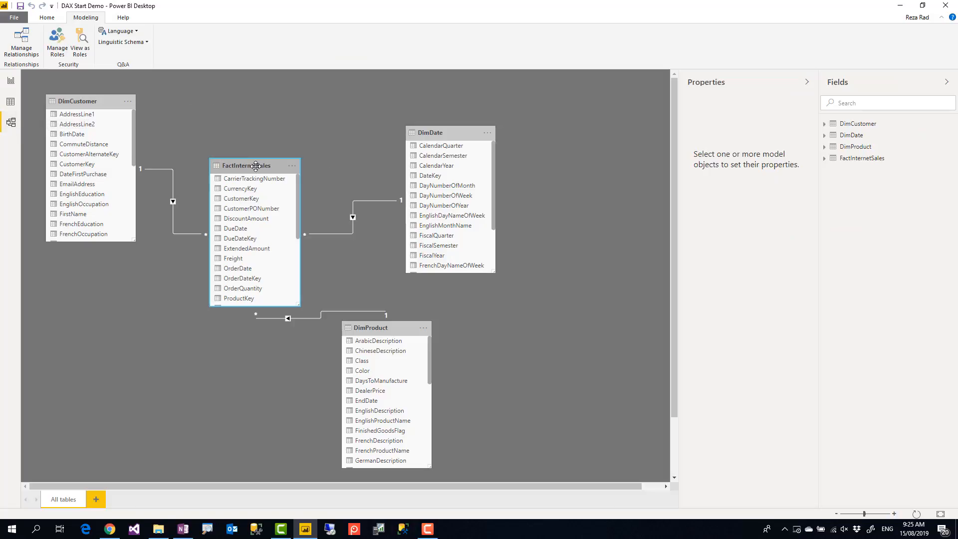
click(78, 101)
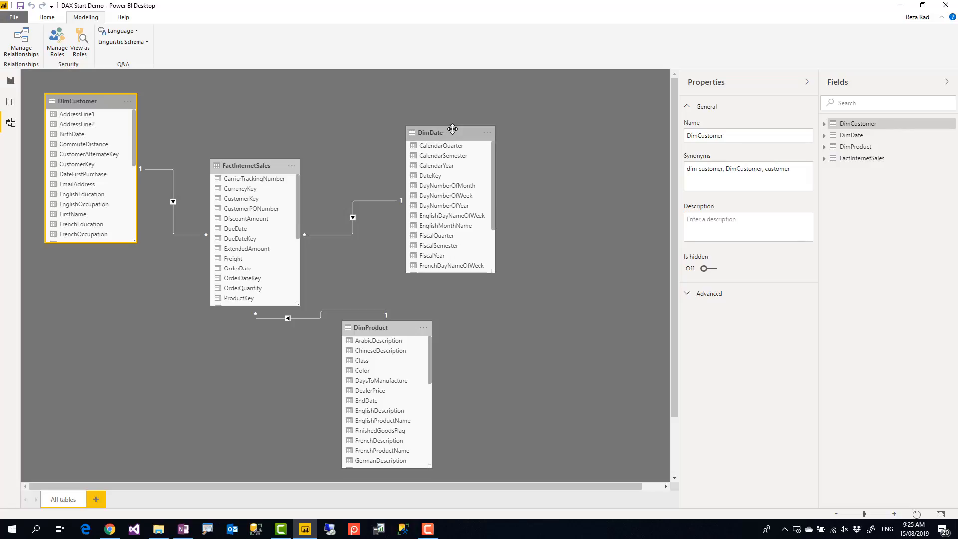
click(370, 313)
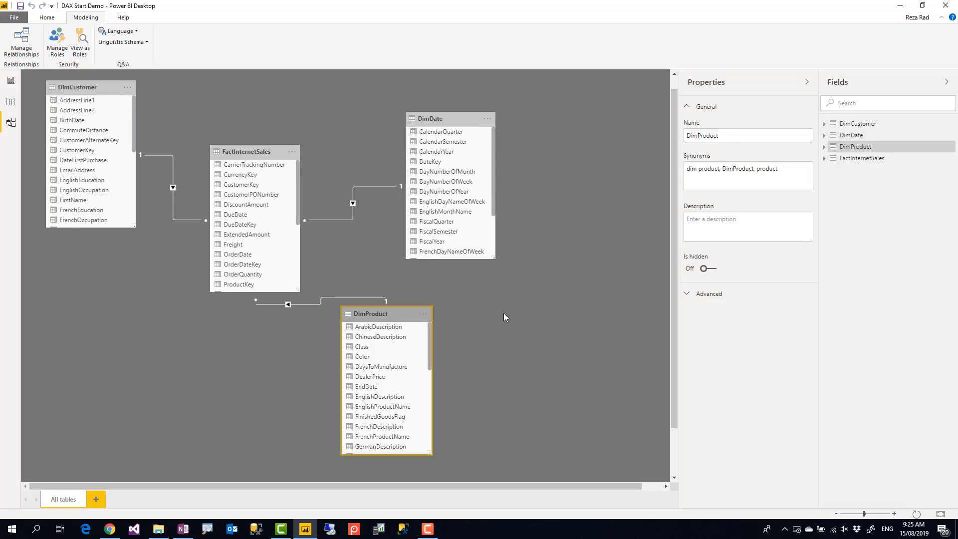
click(506, 316)
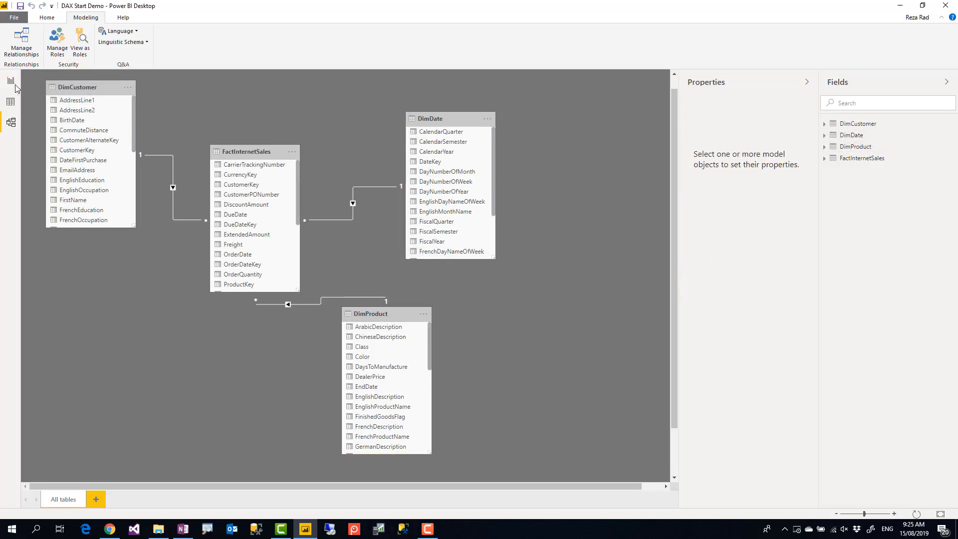
mouse_move(11, 101)
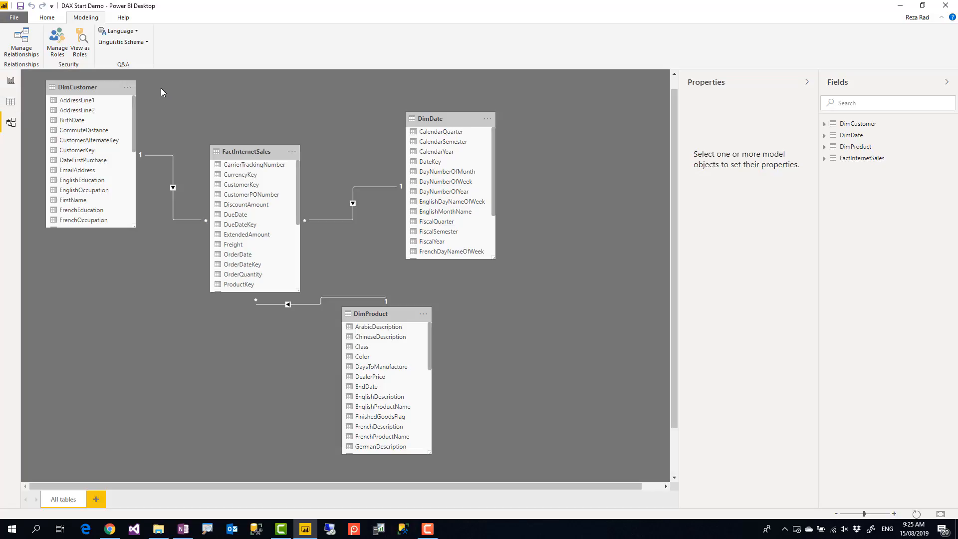
mouse_move(214, 97)
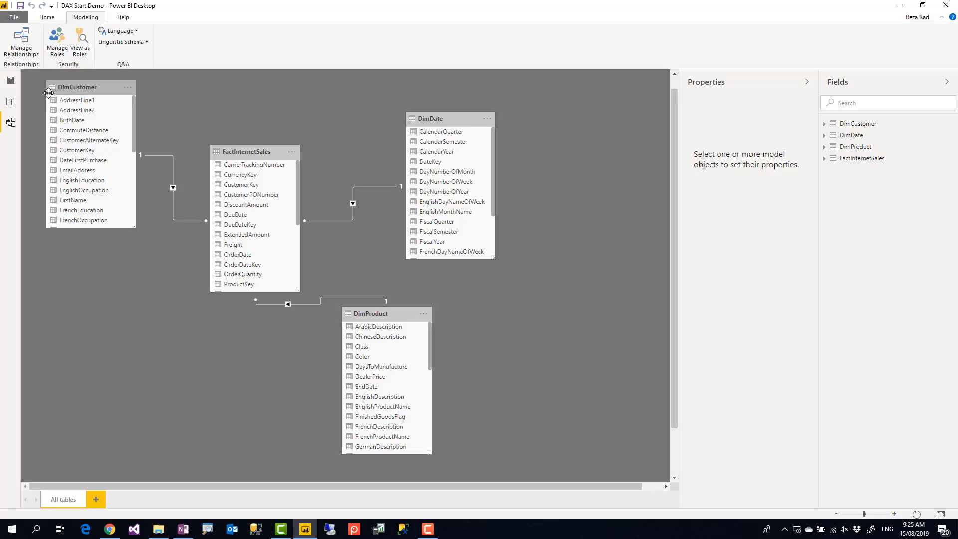
click(10, 102)
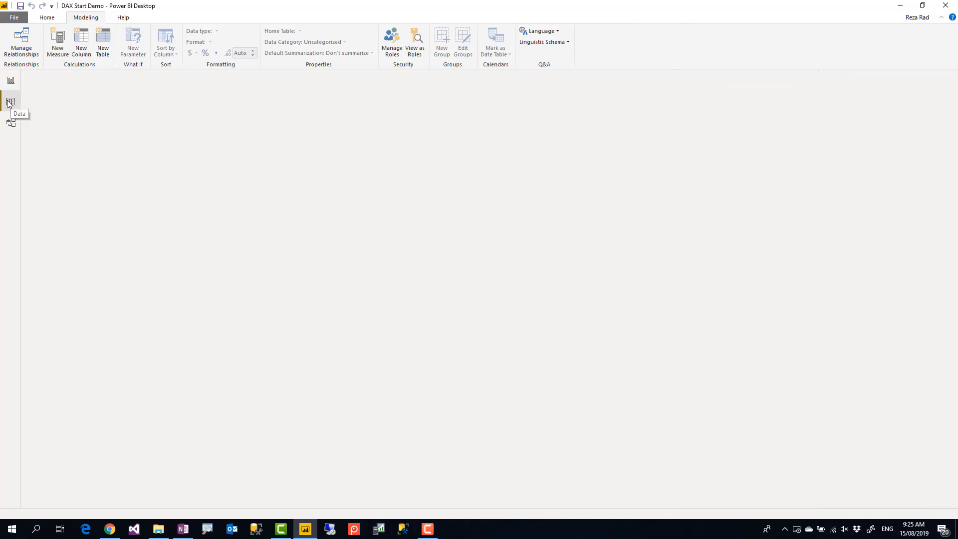
Display the FactInternetSales rows and scroll to the SalesAmount and TotalProductCost columns
click(11, 102)
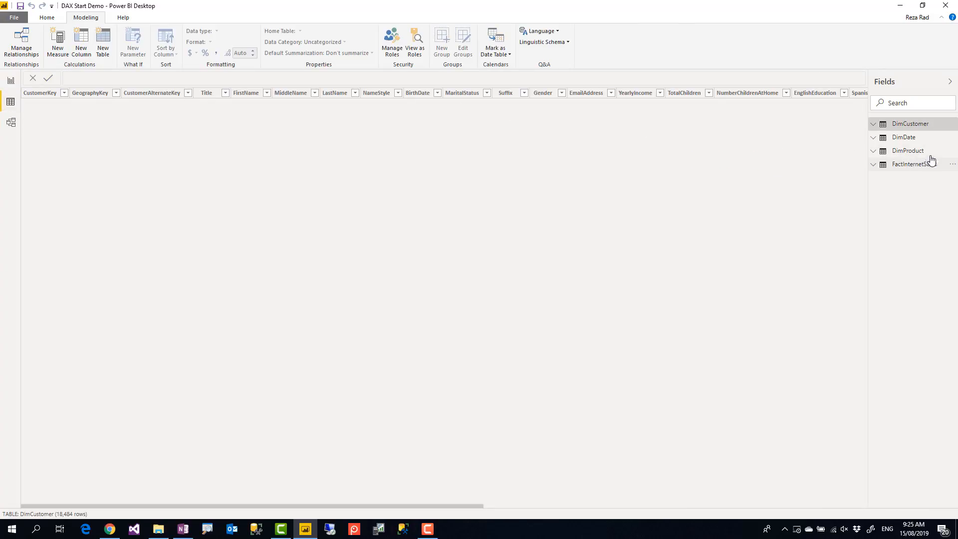
click(909, 124)
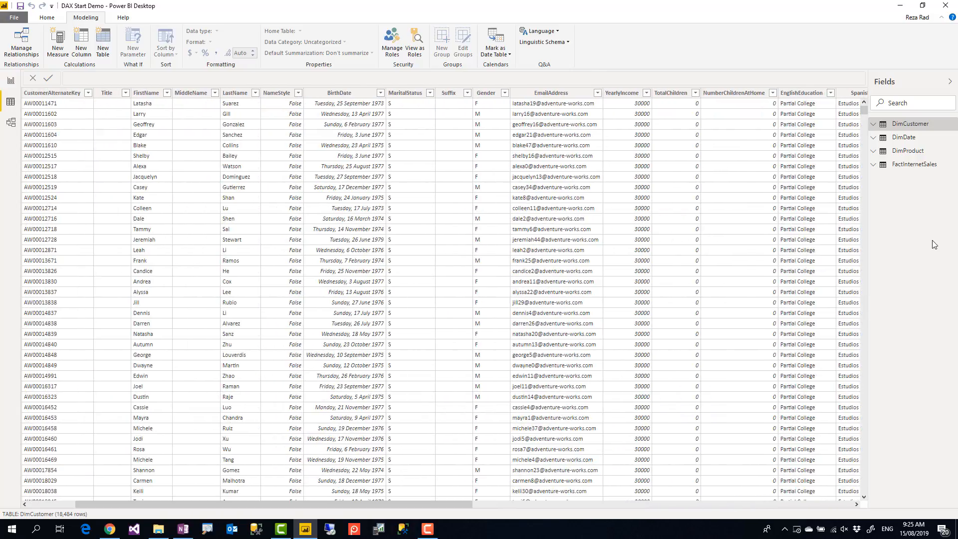
click(915, 164)
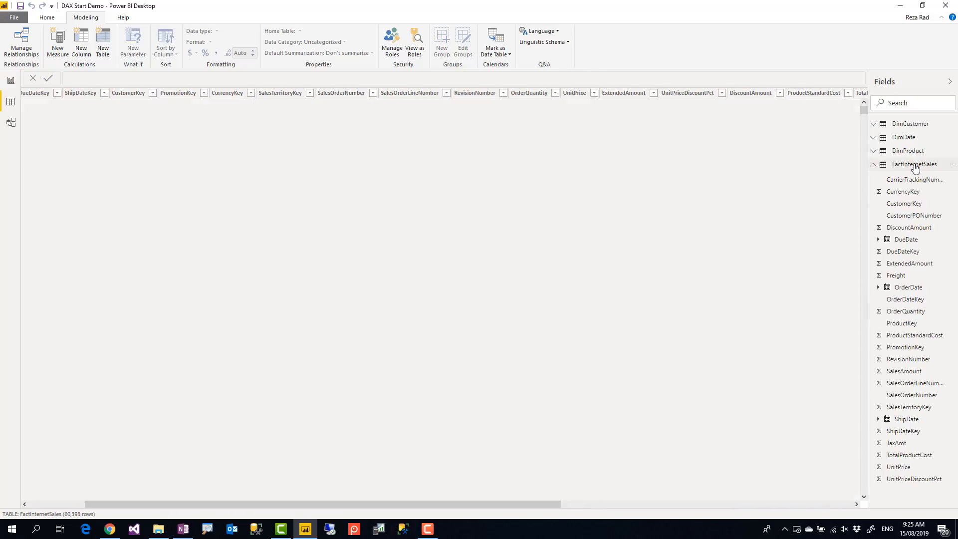
scroll(right, 3)
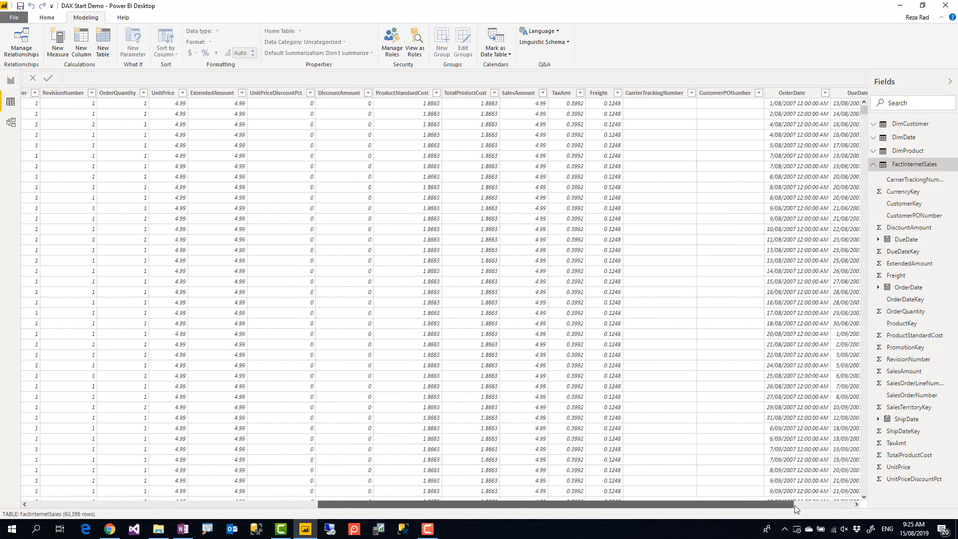
scroll(left, 3)
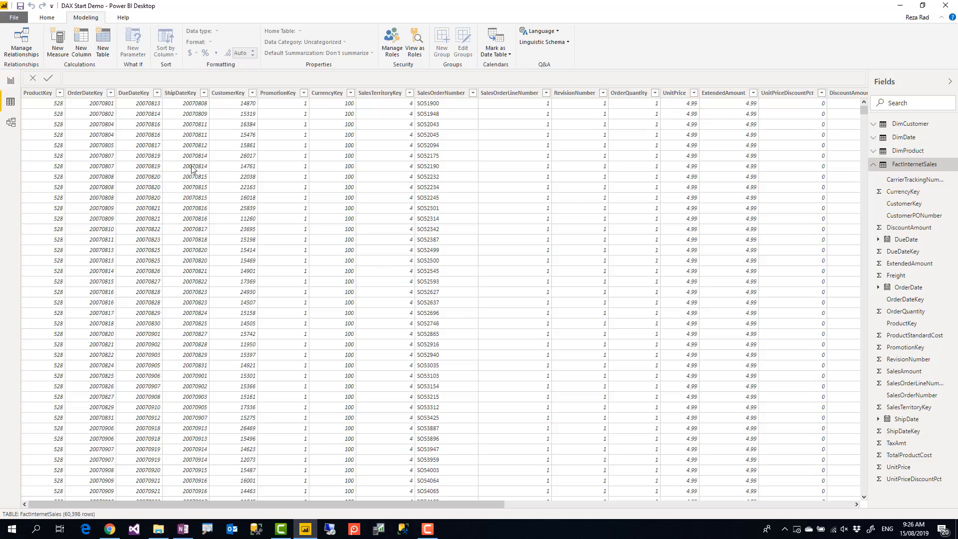
mouse_move(345, 512)
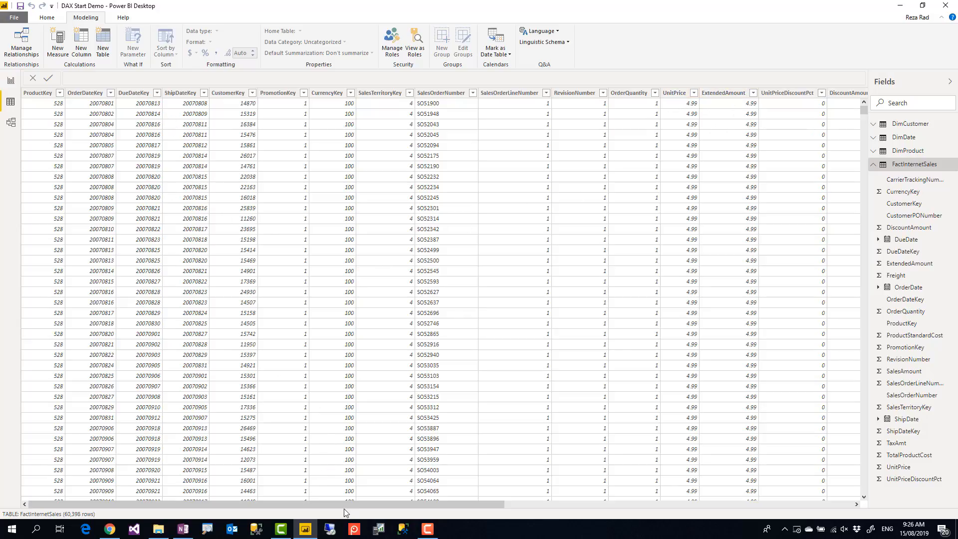
drag(342, 503, 559, 503)
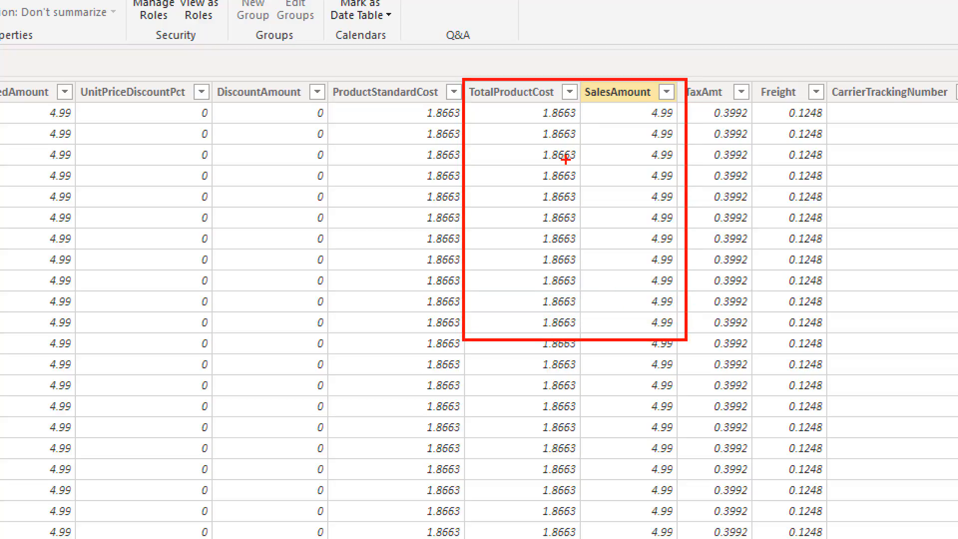
click(550, 112)
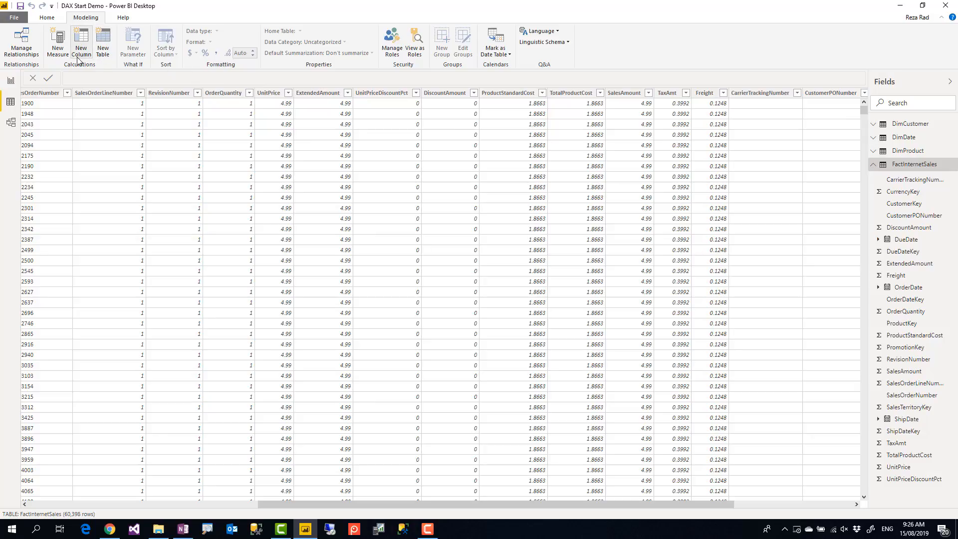
mouse_move(81, 43)
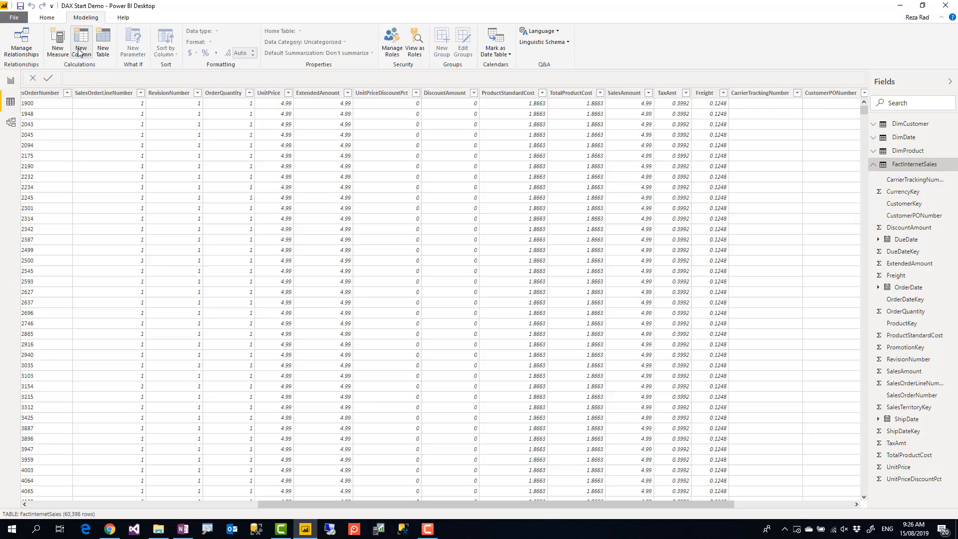
Create the column Margin = FactInternetSales[SalesAmount] - FactInternetSales[TotalProductCost]
click(80, 43)
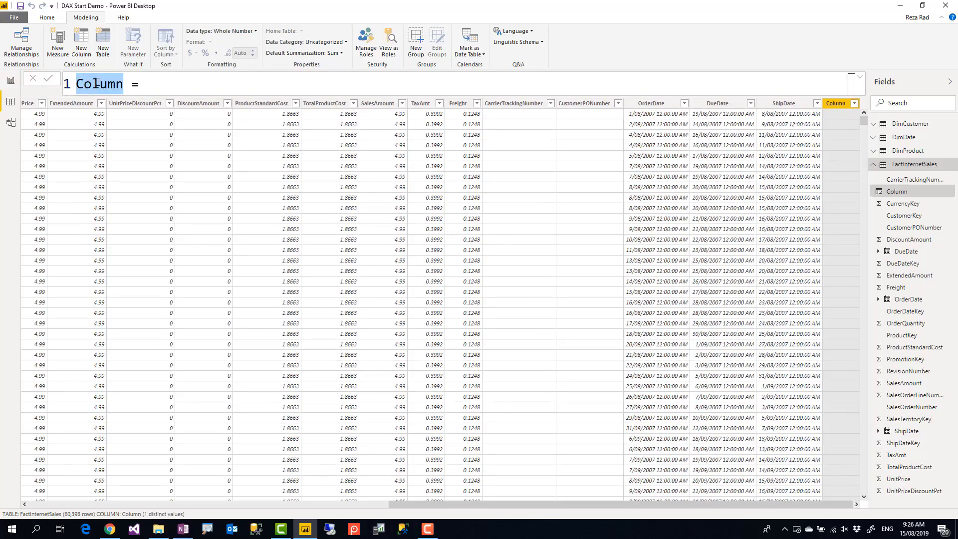
text(Margin =)
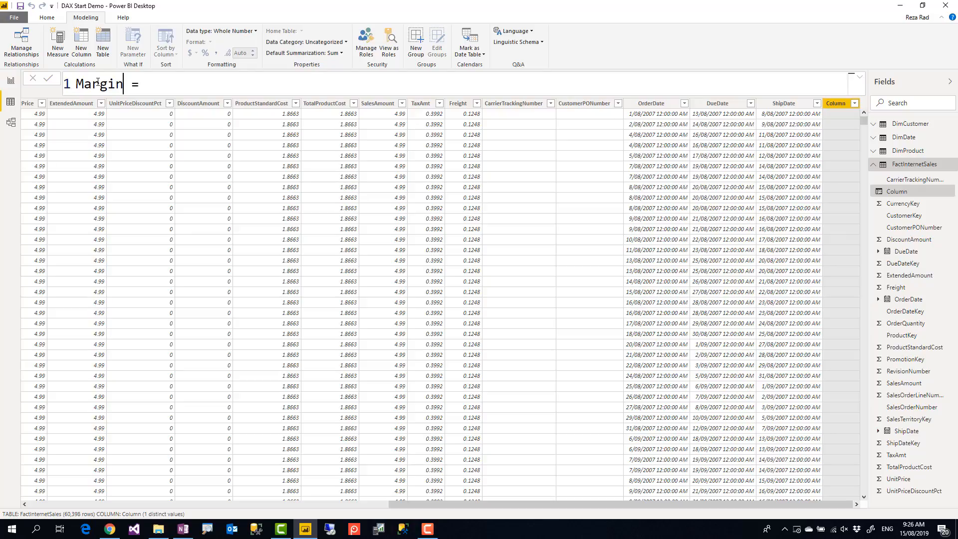
text(sales)
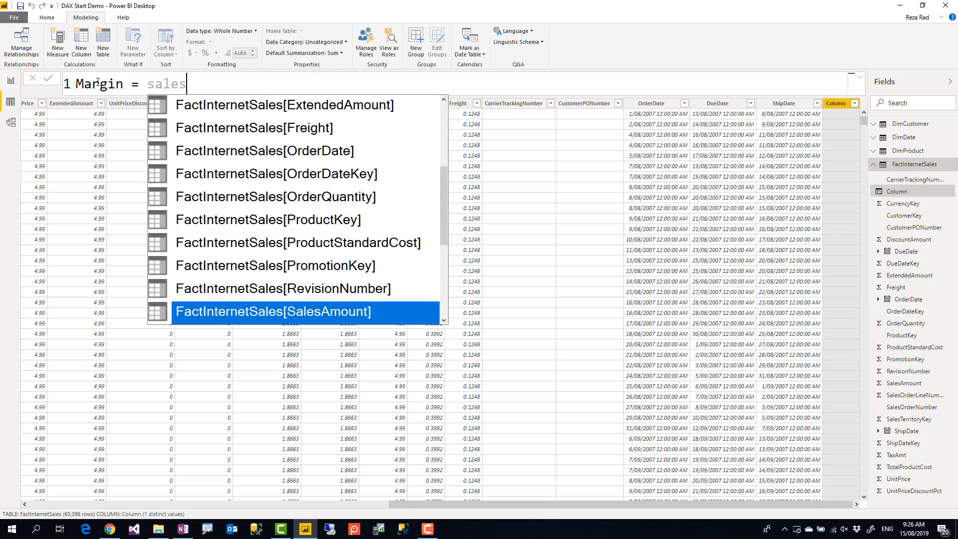
text(FactInternetSales[SalesAmount]-tot)
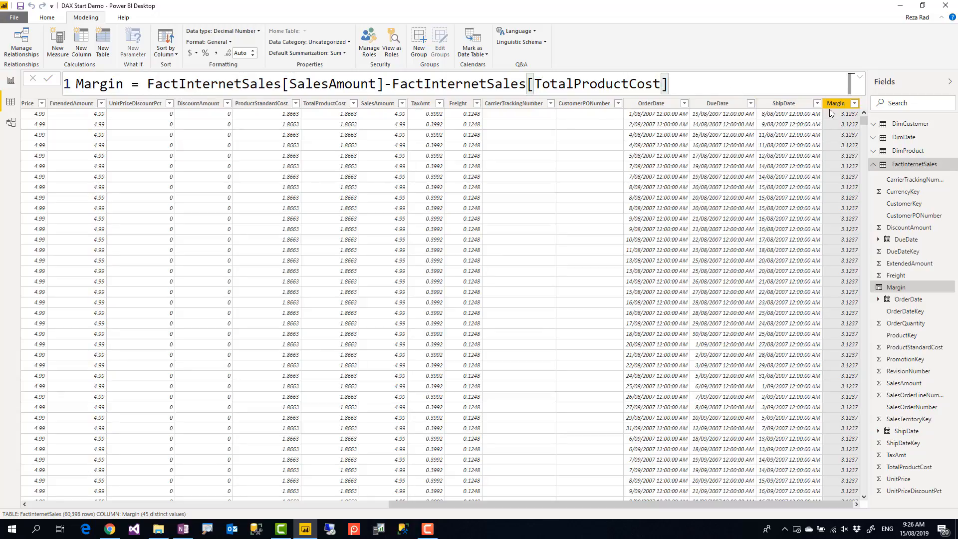
mouse_move(776, 122)
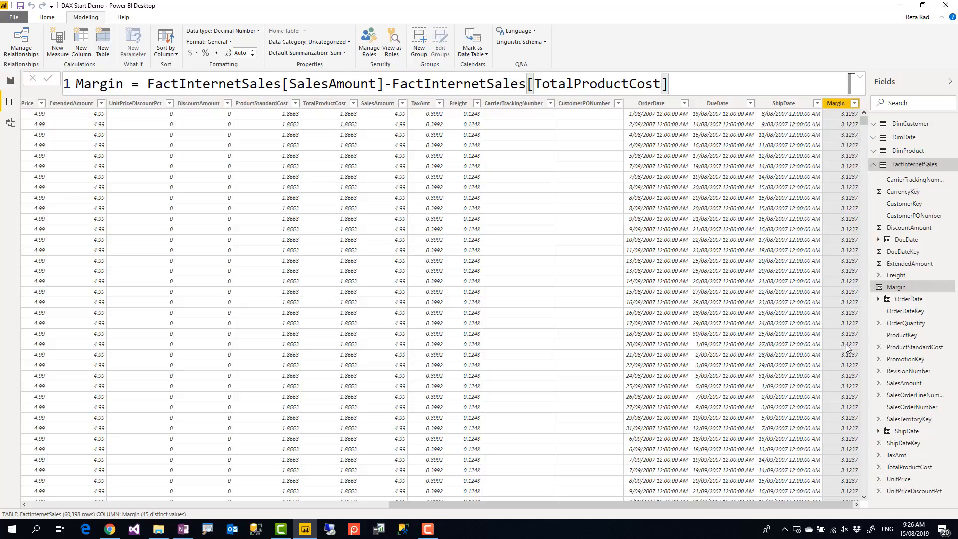
mouse_move(434, 103)
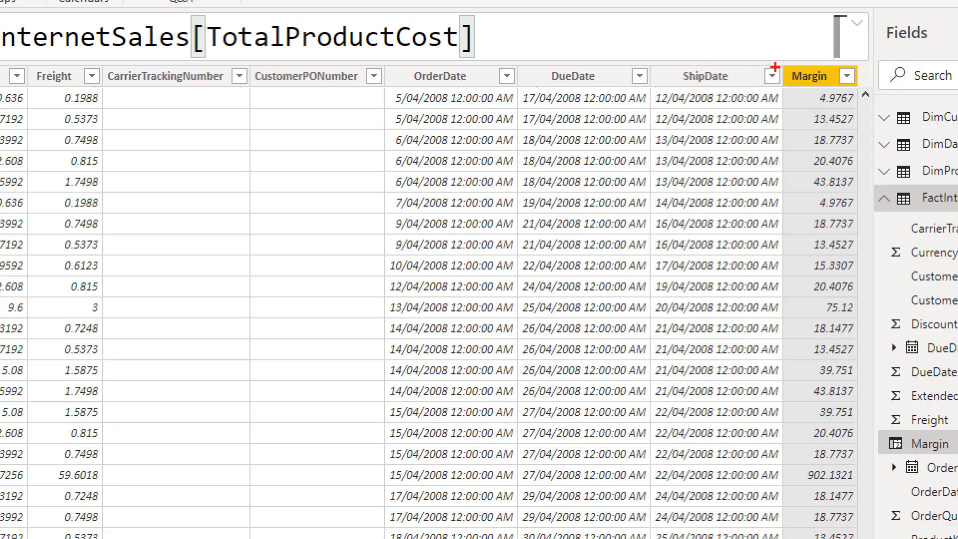
Check Margin values such as 4.9767 and 902.1321 across the FactInternetSales rows
click(809, 76)
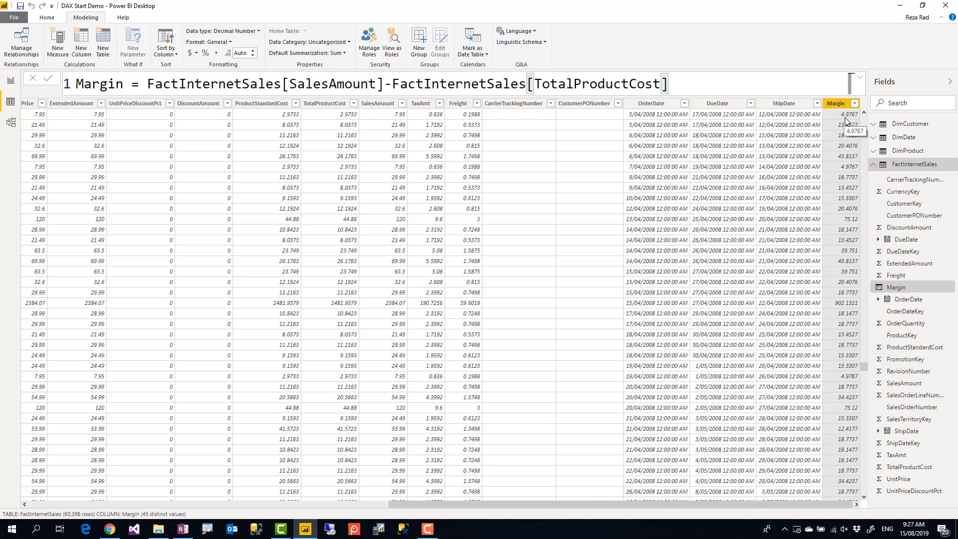
mouse_move(830, 205)
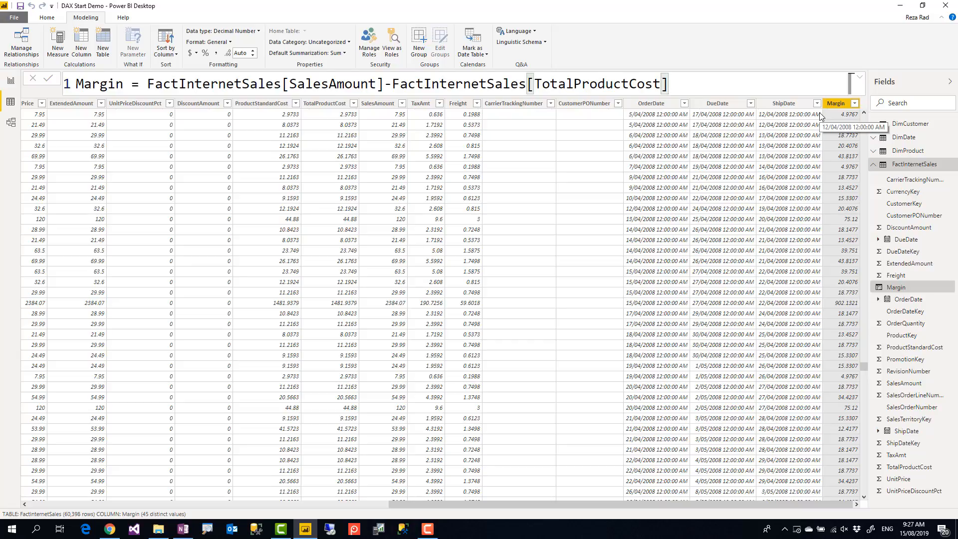
mouse_move(685, 504)
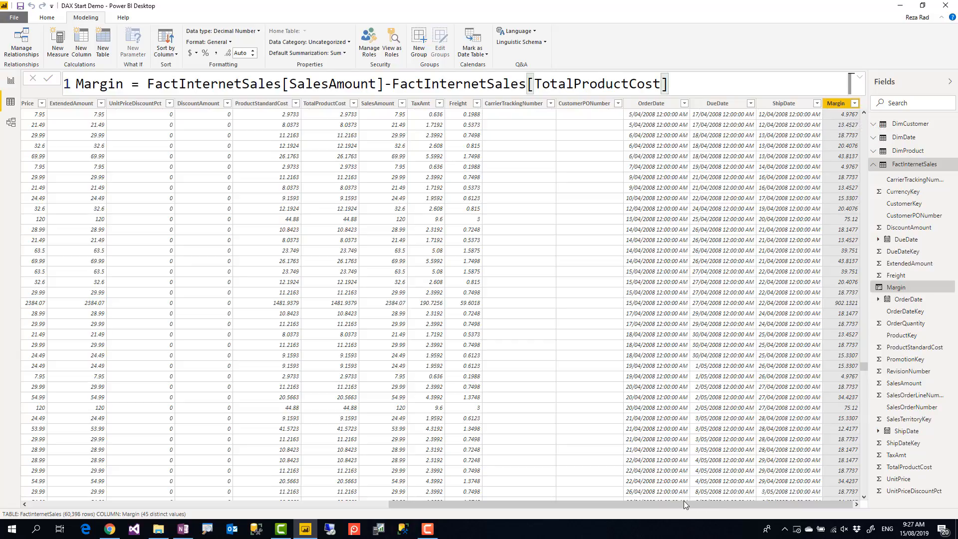
mouse_move(865, 259)
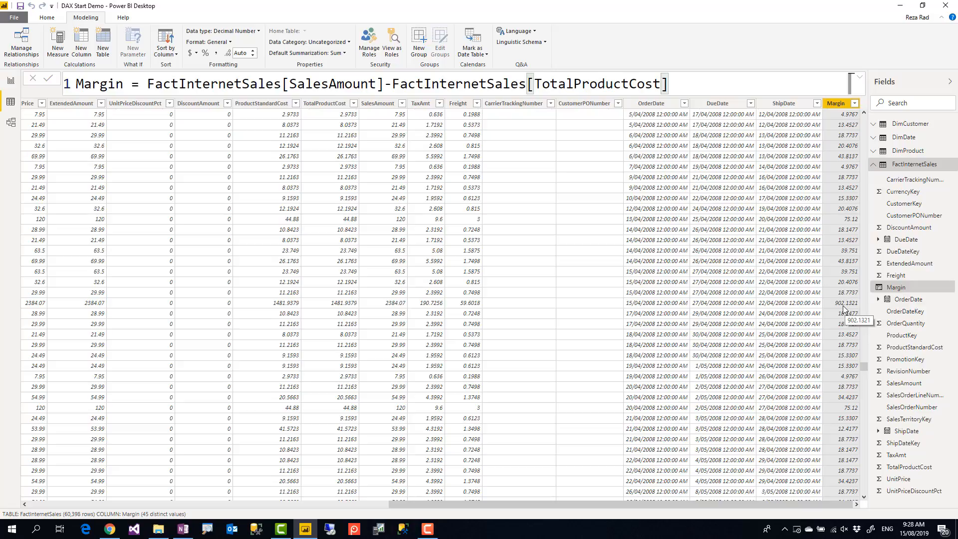
mouse_move(842, 310)
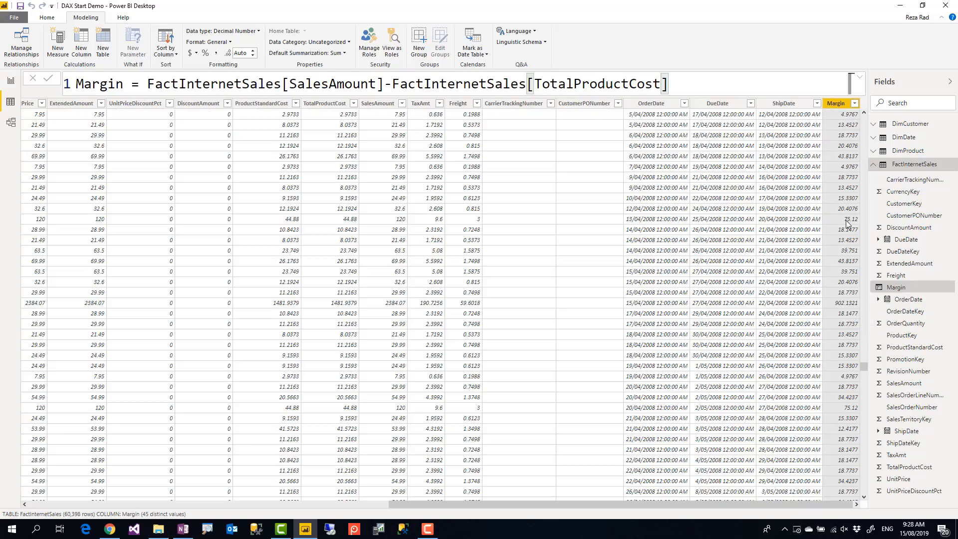
mouse_move(832, 129)
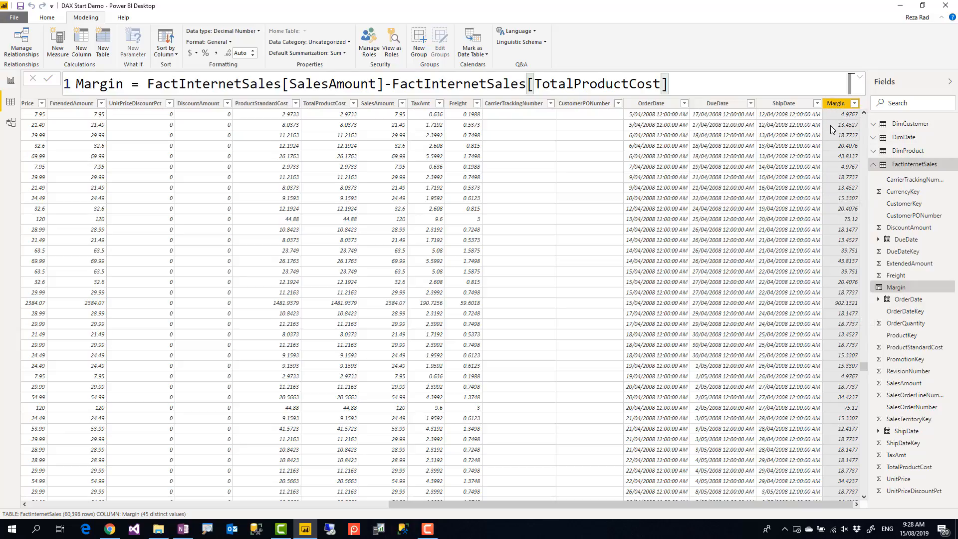
click(47, 17)
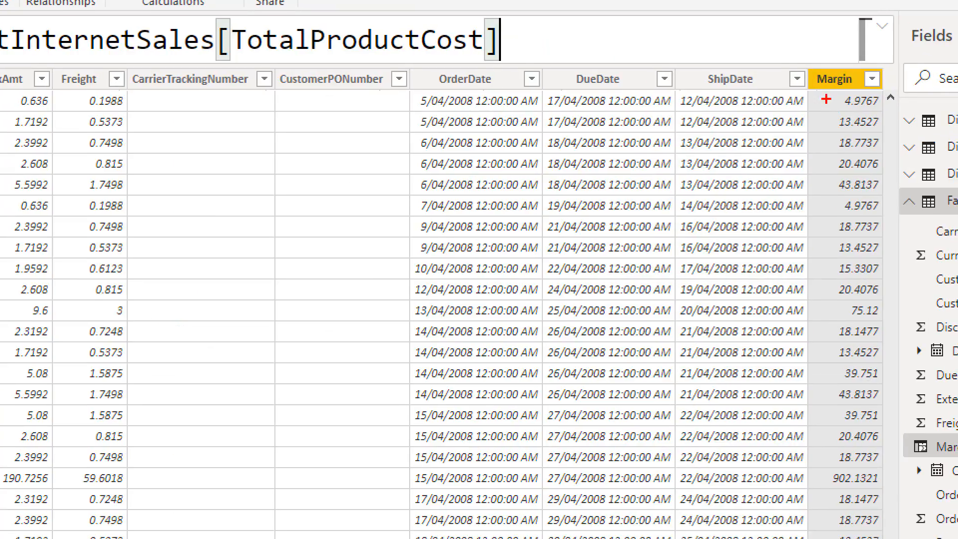
click(837, 79)
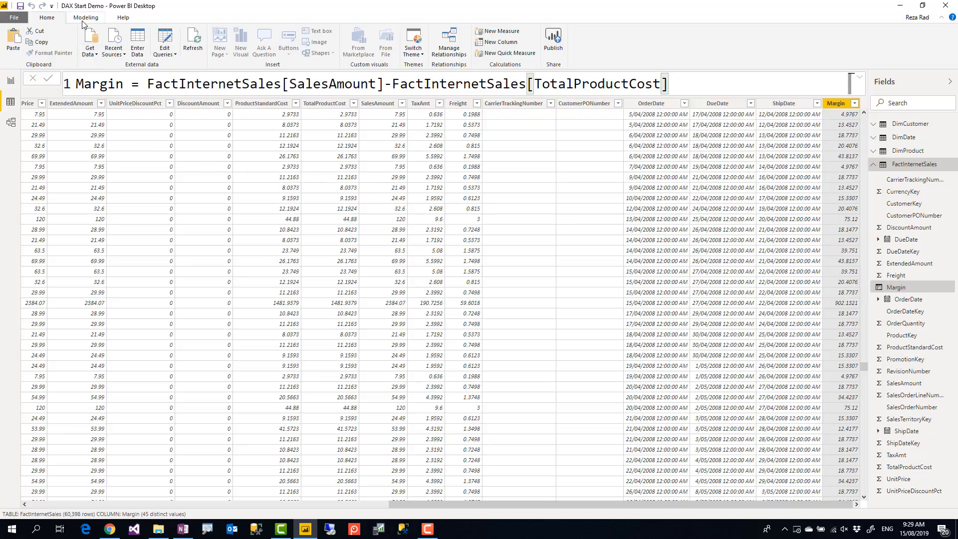
Create a new measure in FactInternetSales and name it Sales
click(85, 17)
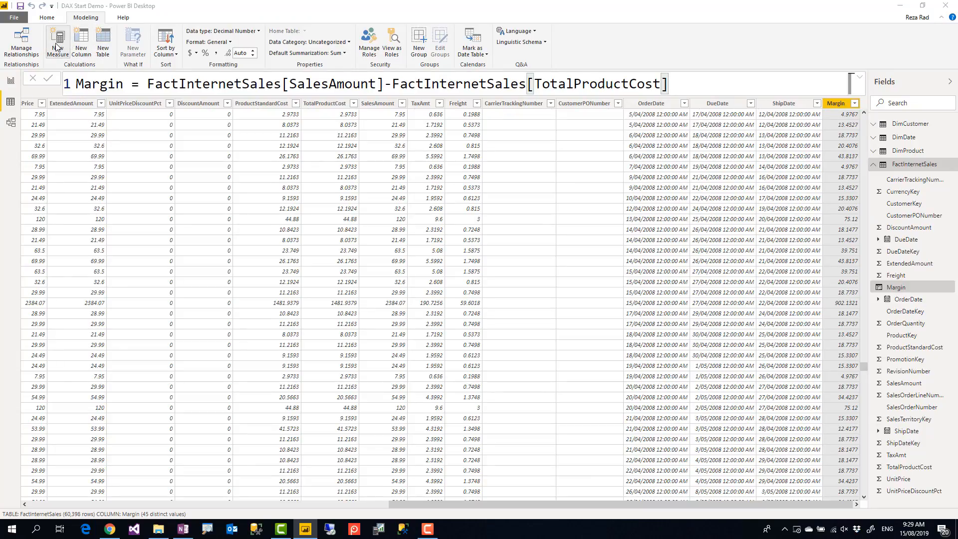
click(57, 42)
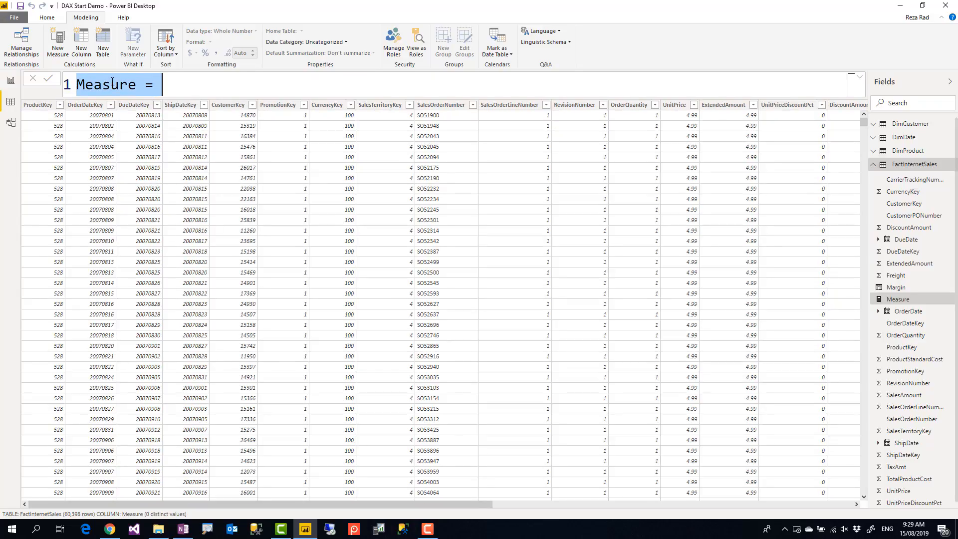
text(Sales =)
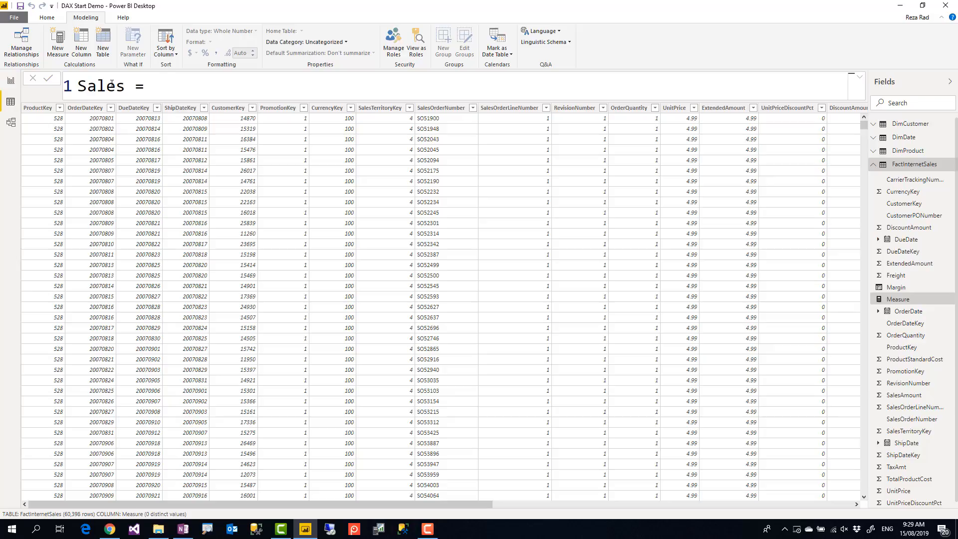
text(sales)
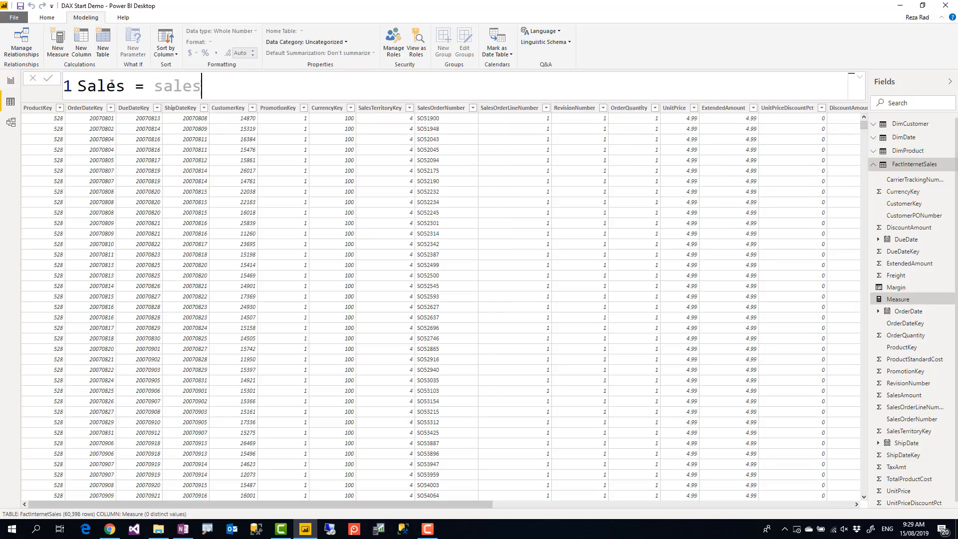
text(m)
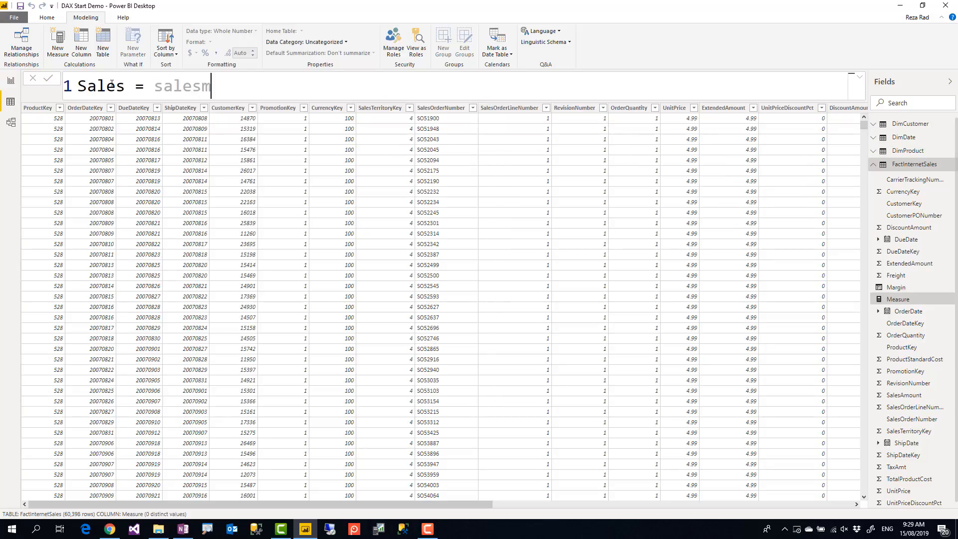
text(a)
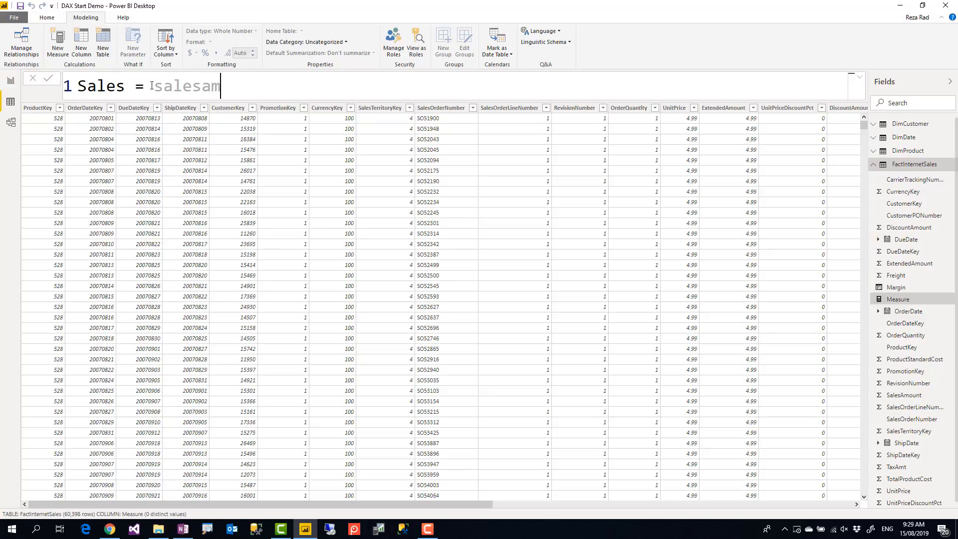
Replace the partially typed word in the formula with SUM( to start the aggregation
double_click(188, 85)
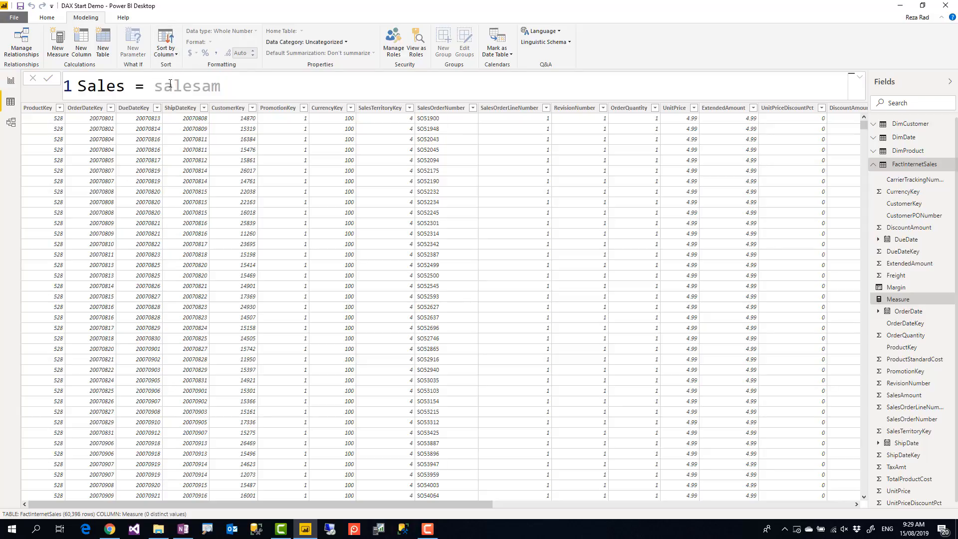
click(277, 108)
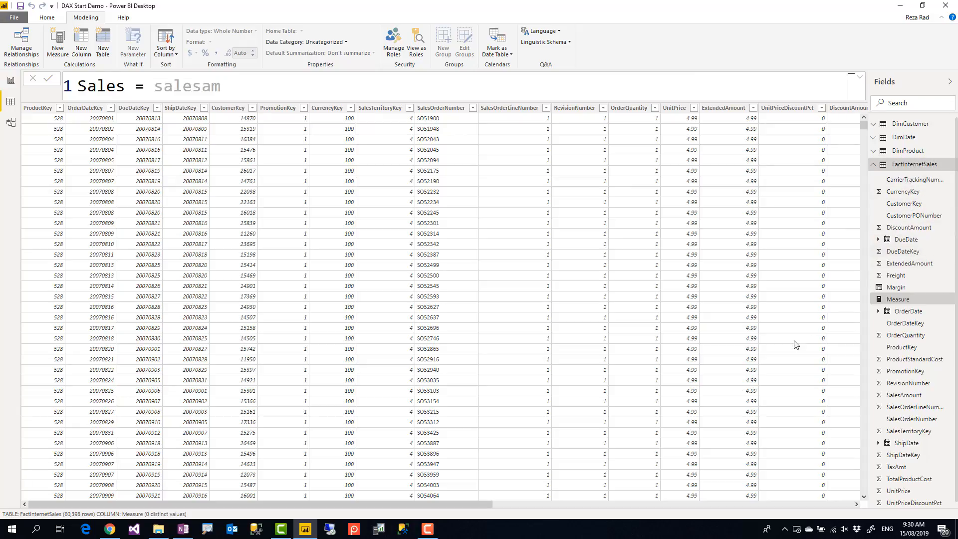
mouse_move(233, 451)
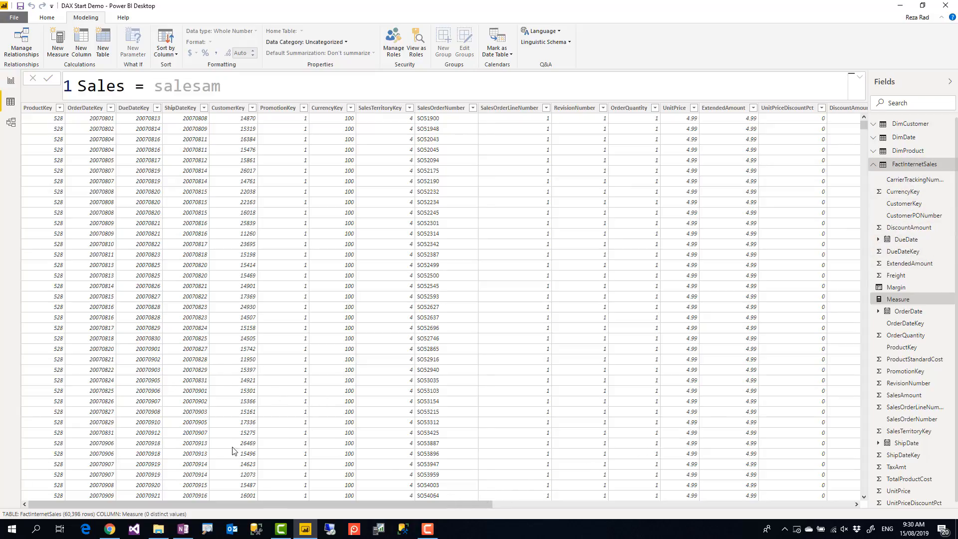
mouse_move(74, 515)
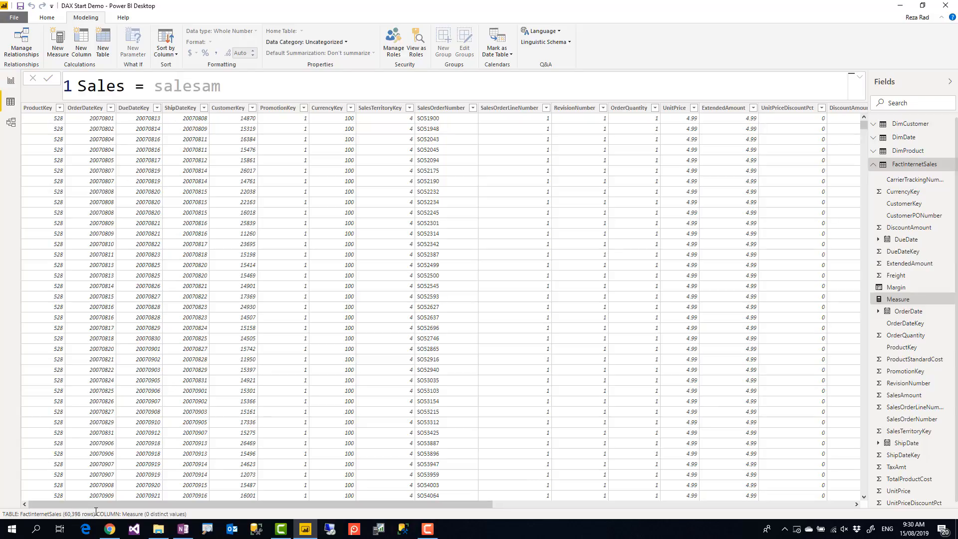
double_click(186, 85)
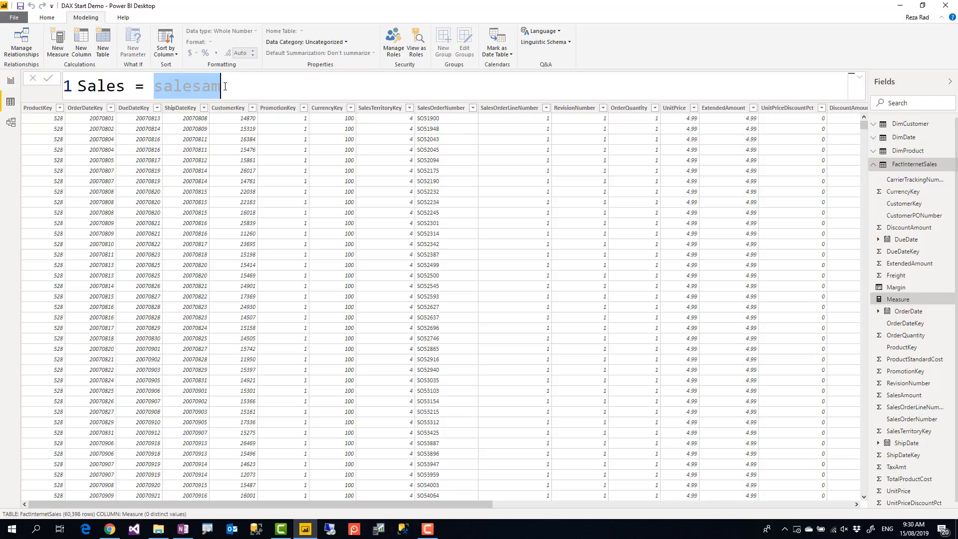
text(sum)
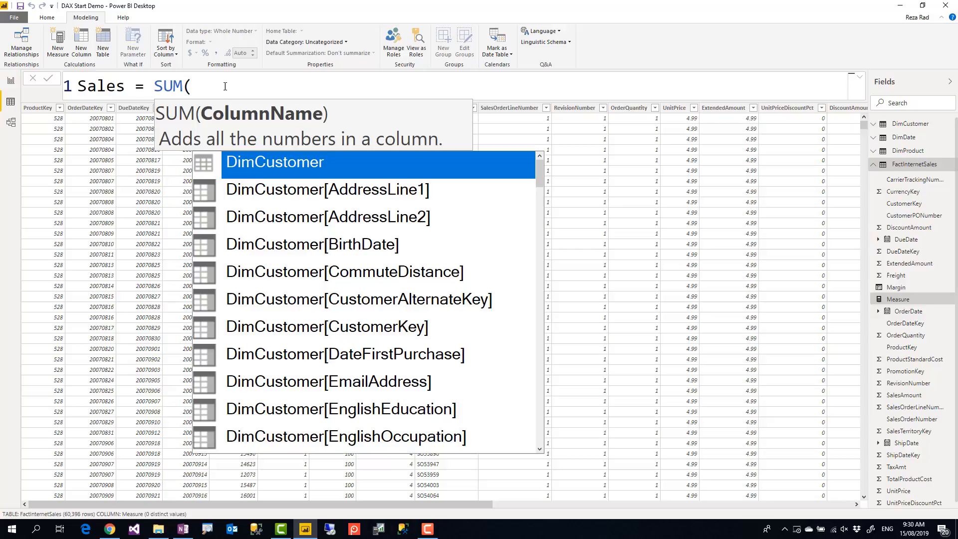
Complete the measure as Sales = SUM(FactInternetSales[SalesAmount])
text(FactInternetSales[SalesAmount]))
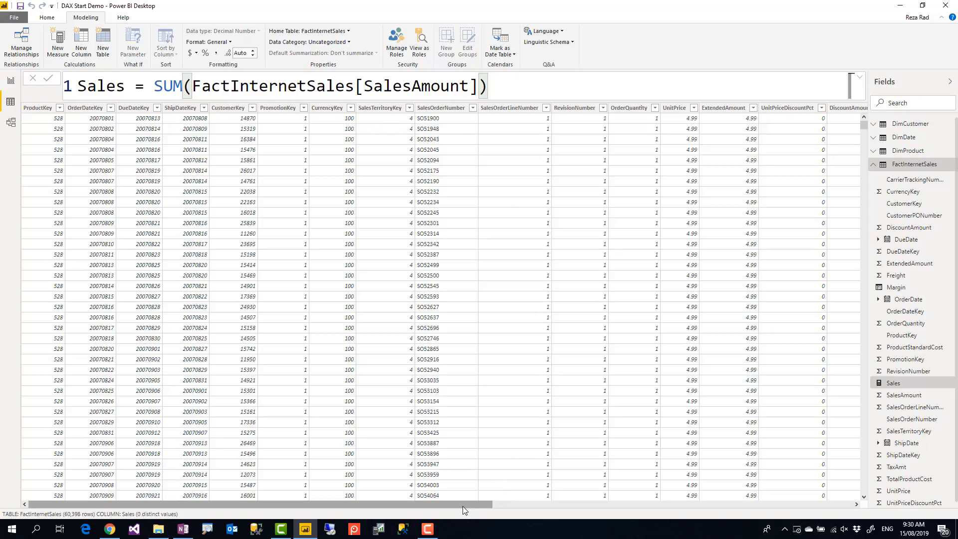
scroll(right, 3)
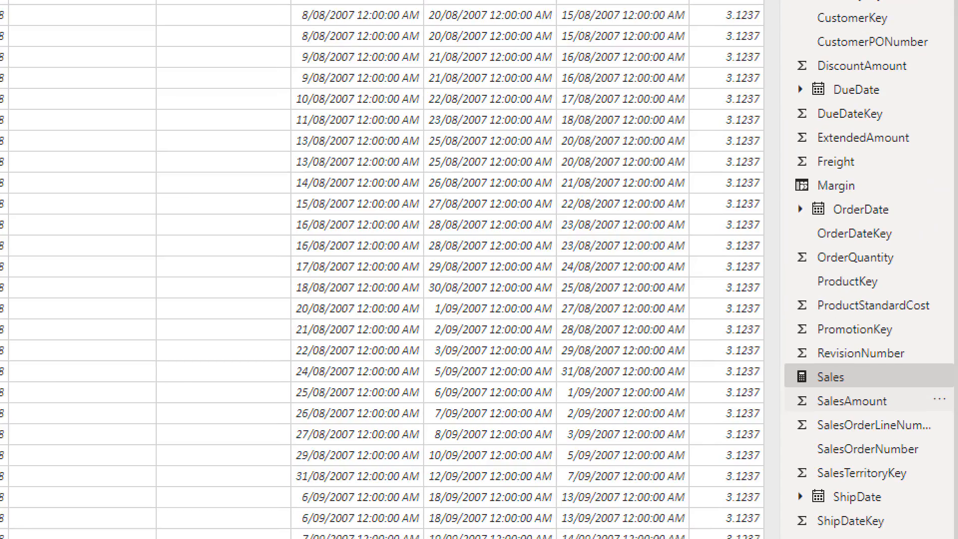
click(829, 376)
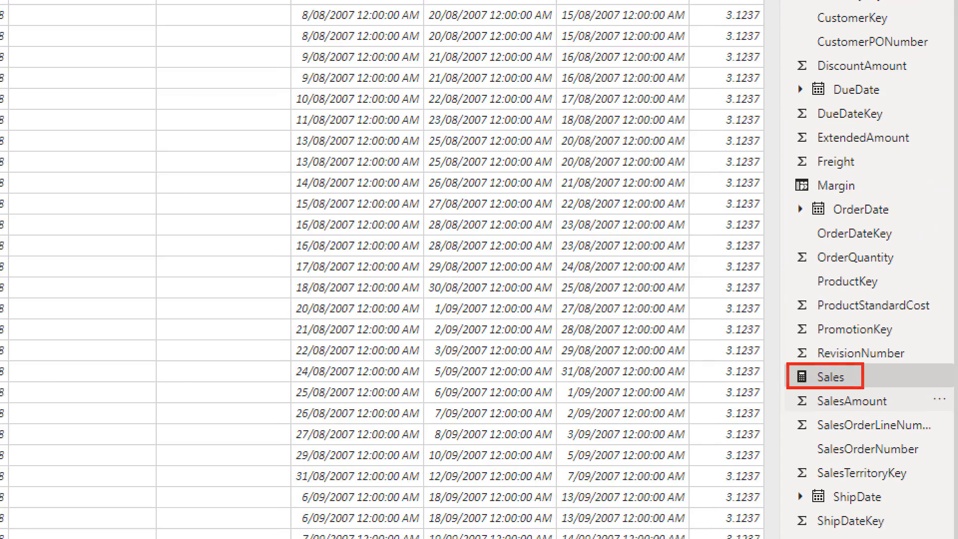
click(833, 375)
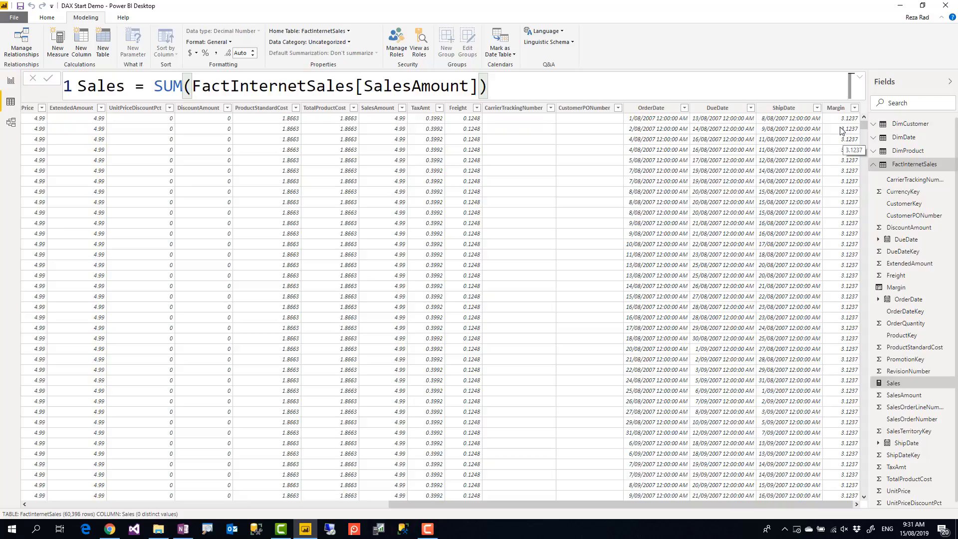
scroll(down, 3)
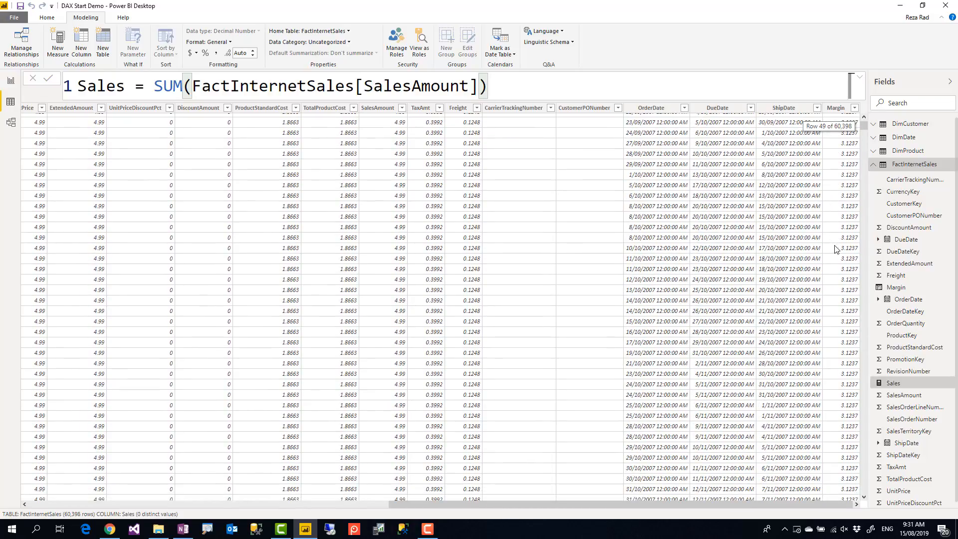
scroll(down, 3)
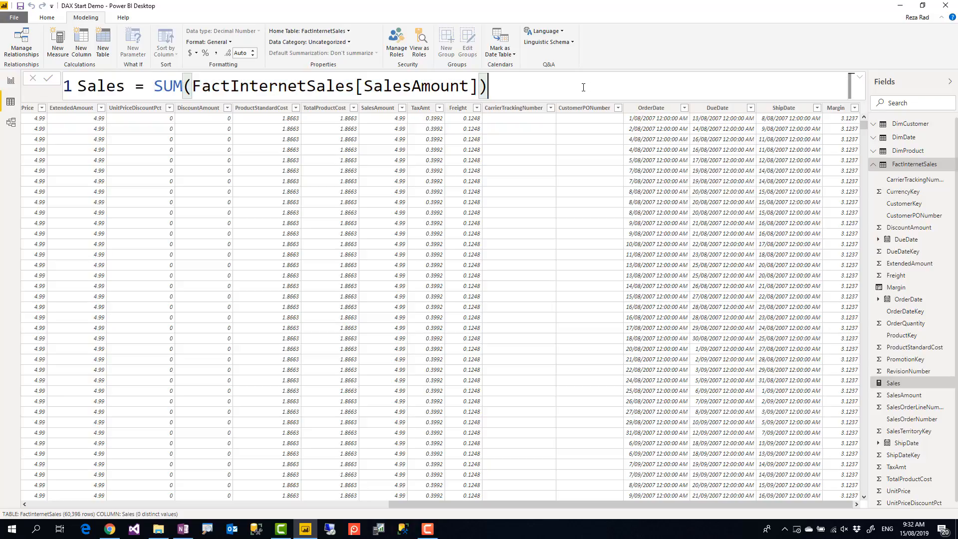
click(261, 108)
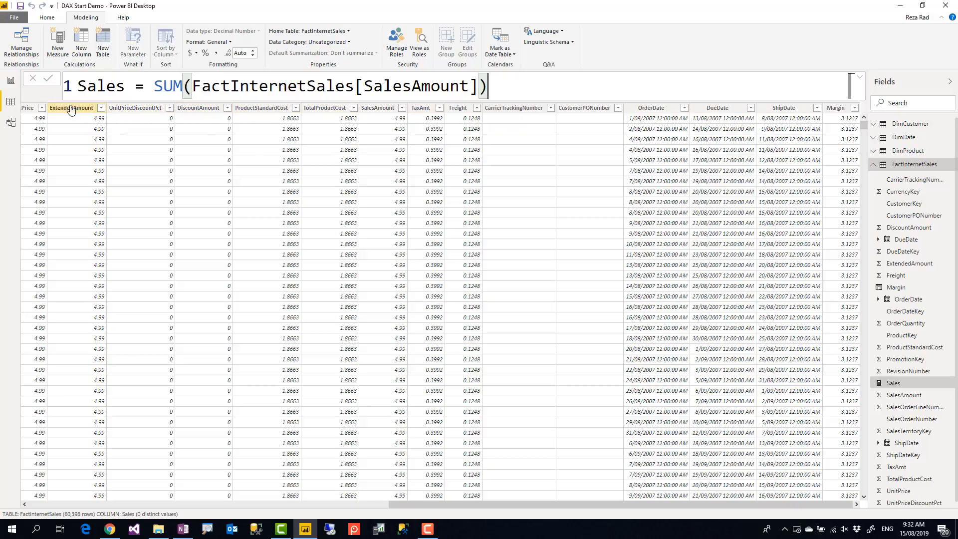
click(10, 81)
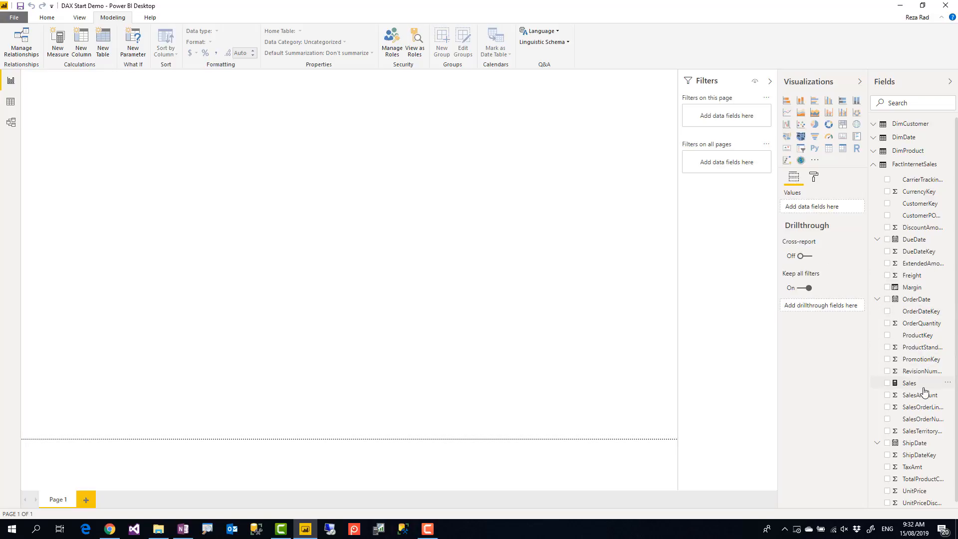
mouse_move(909, 382)
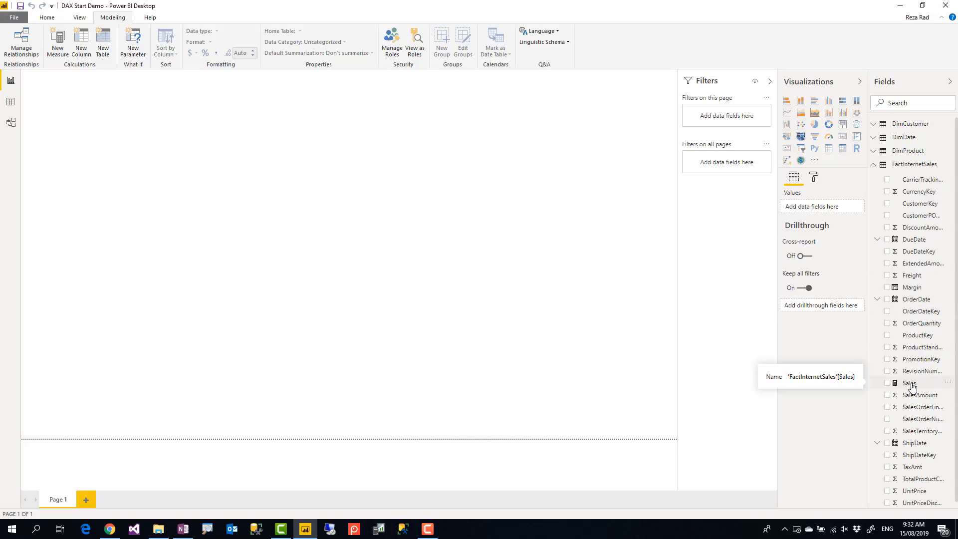
Show Sales (29,358,677.22) as a table visual and raise its grid text size to 18 pt
click(887, 382)
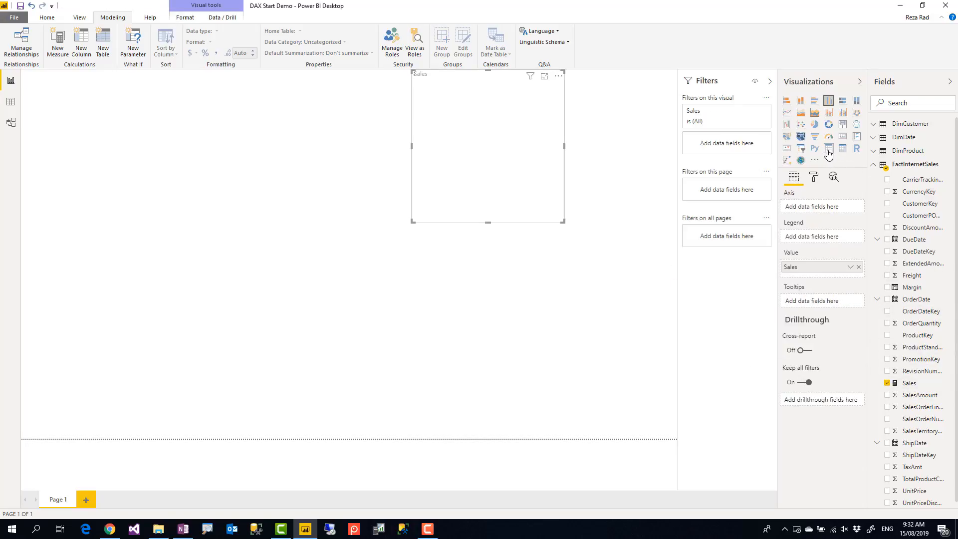
click(828, 147)
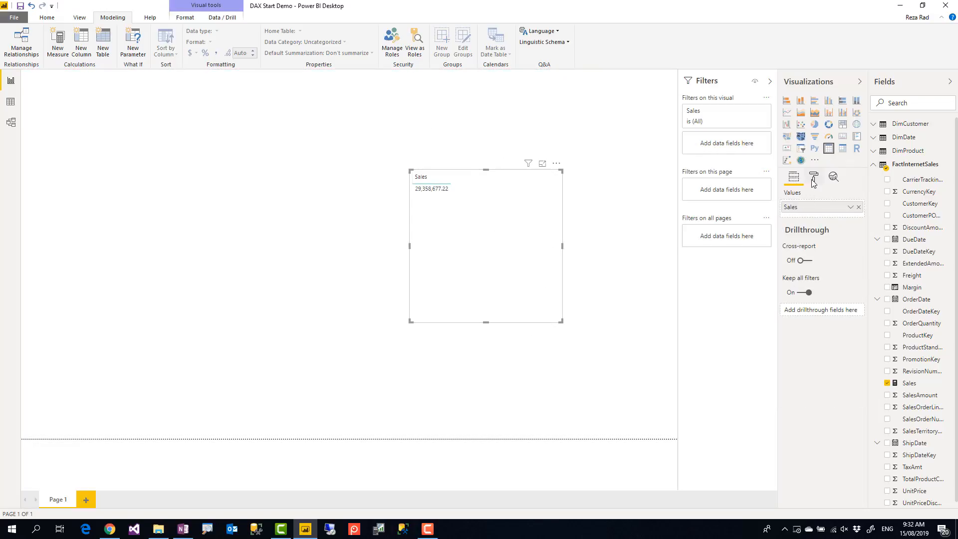
click(813, 176)
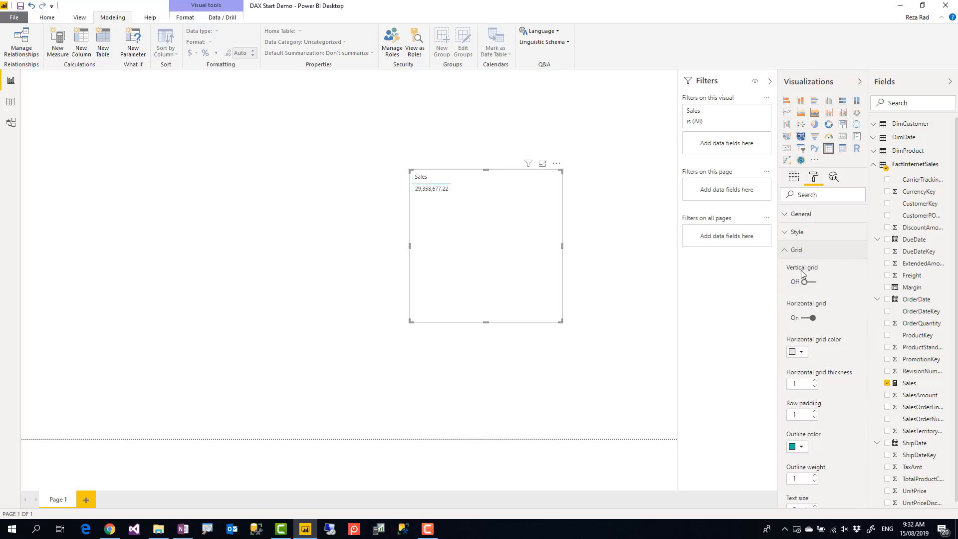
scroll(down, 3)
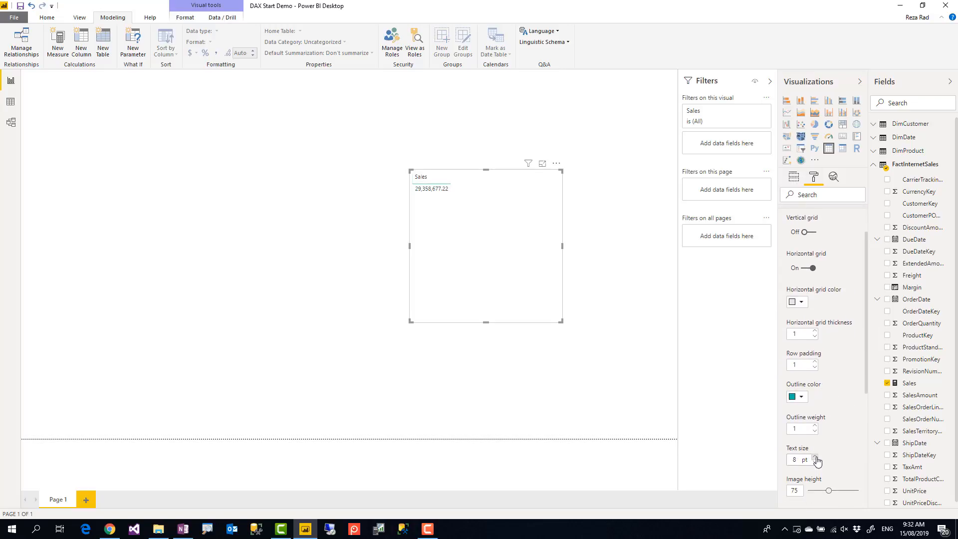
click(814, 456)
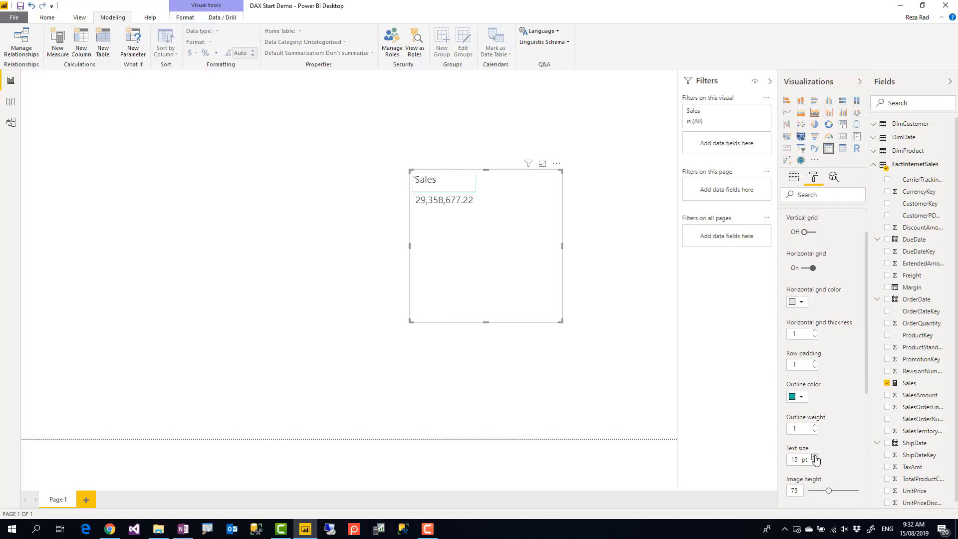
click(813, 460)
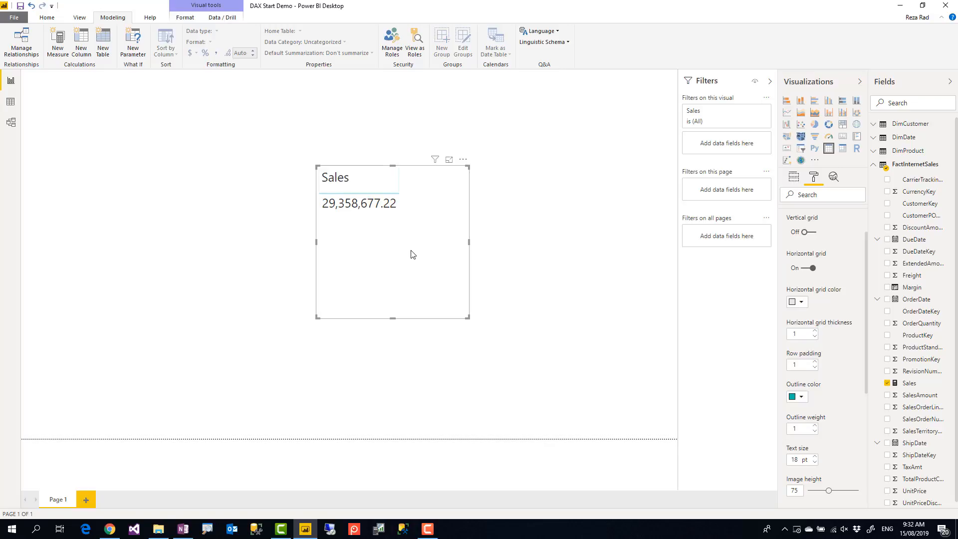
mouse_move(934, 394)
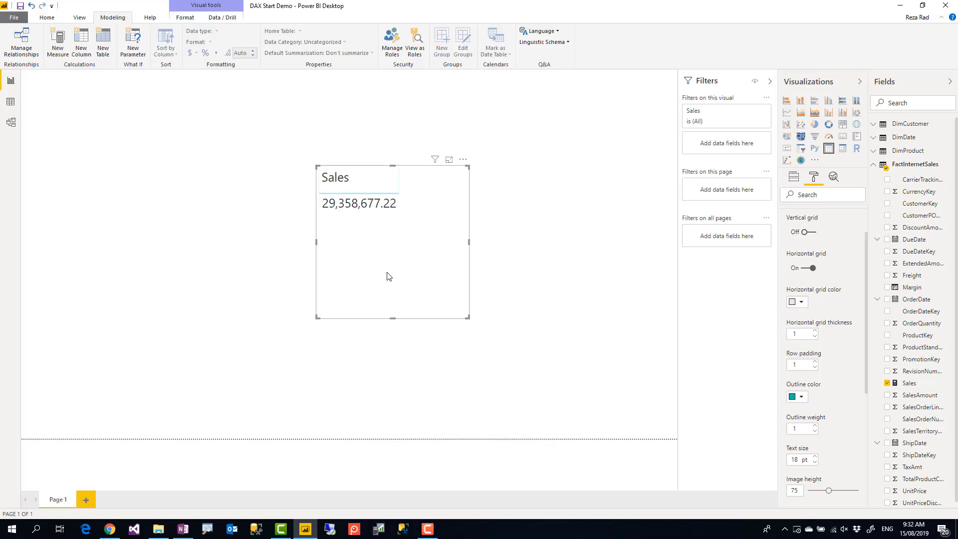
mouse_move(437, 179)
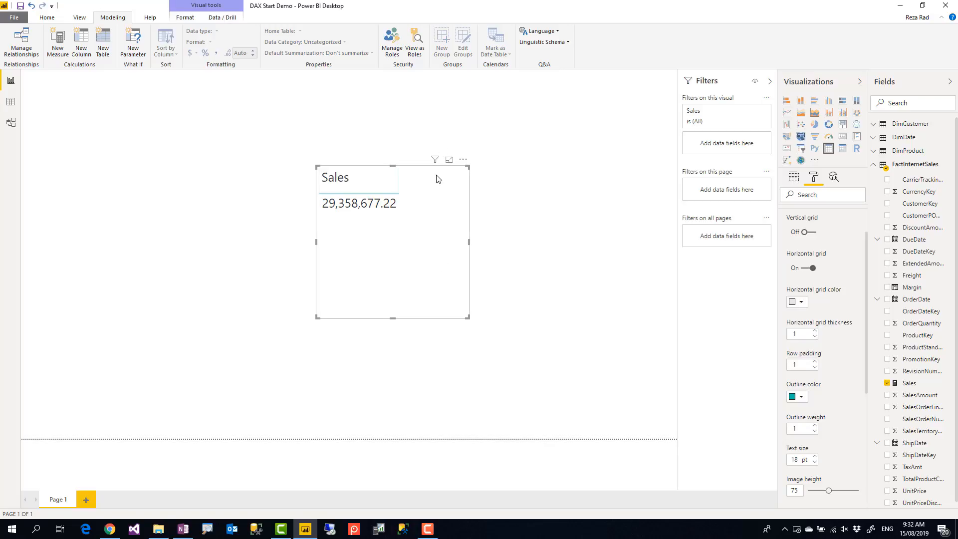
mouse_move(760, 332)
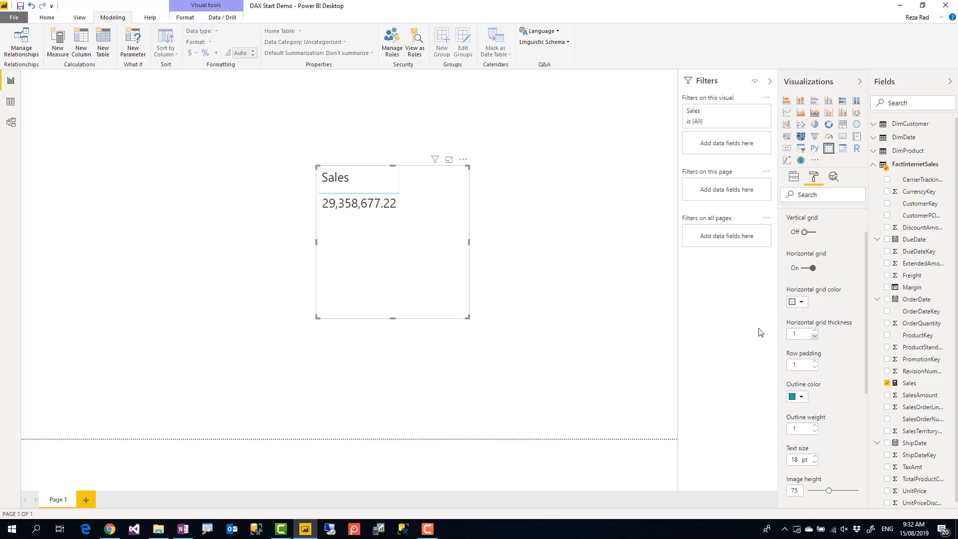
mouse_move(439, 278)
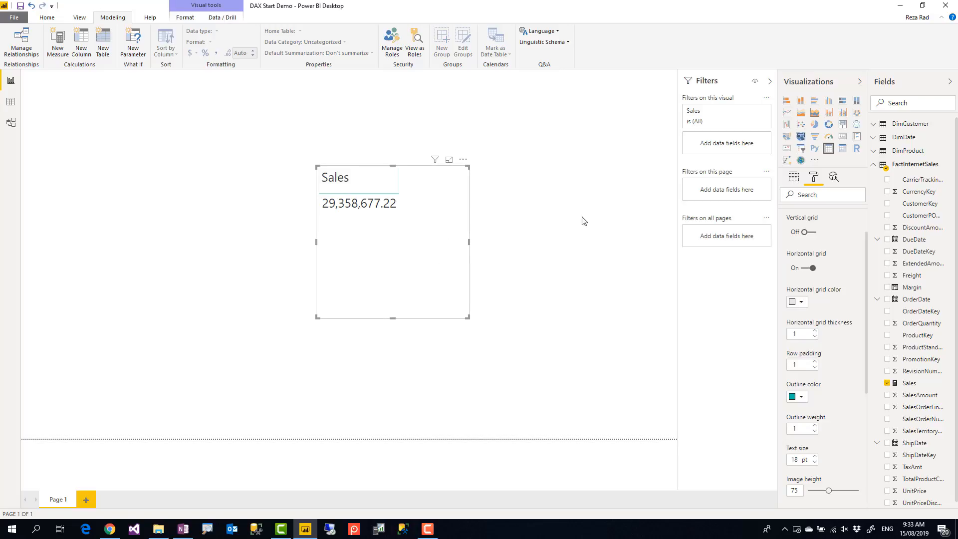
mouse_move(705, 155)
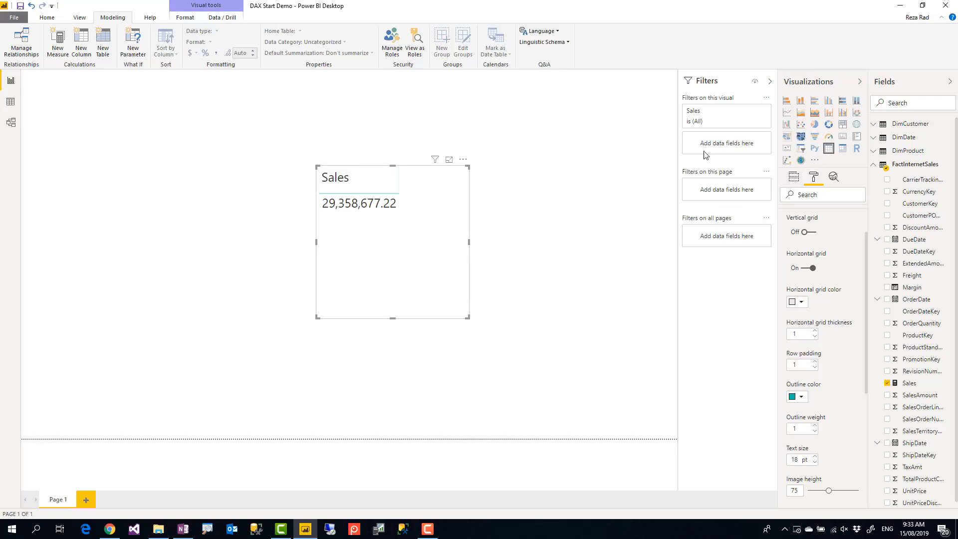
mouse_move(180, 298)
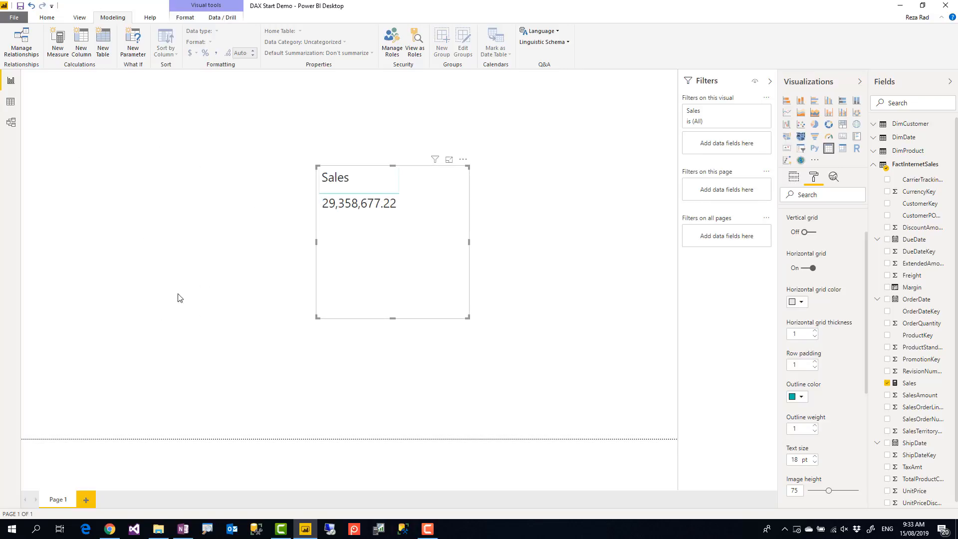
mouse_move(192, 323)
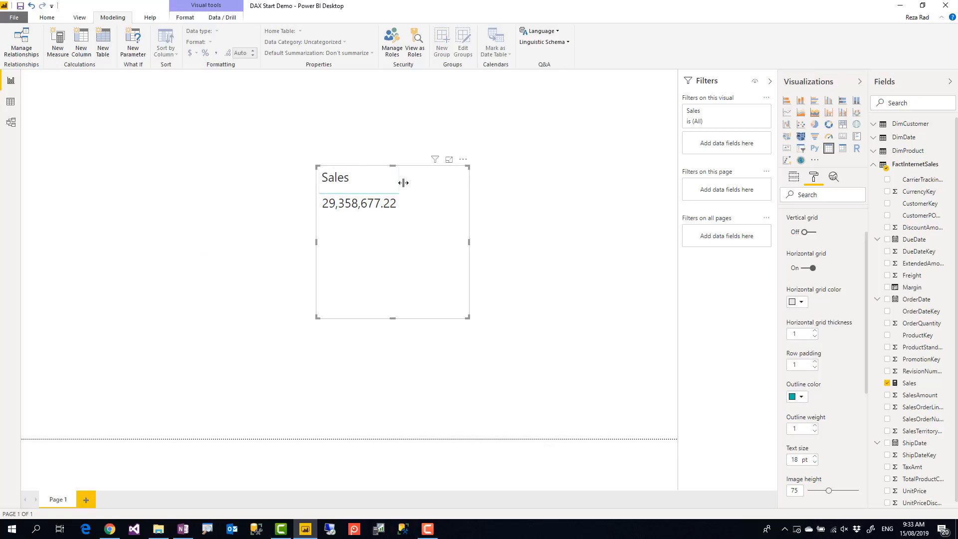
mouse_move(415, 228)
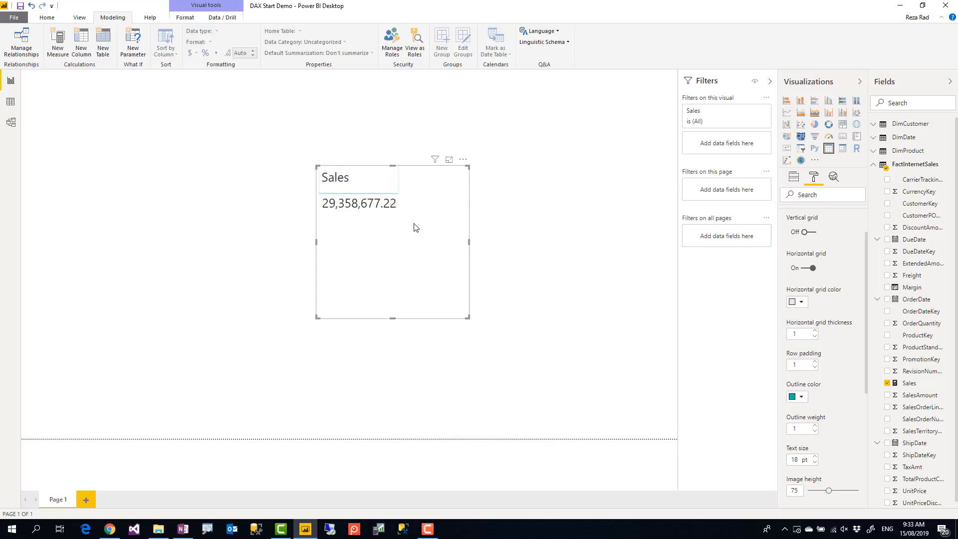
mouse_move(426, 261)
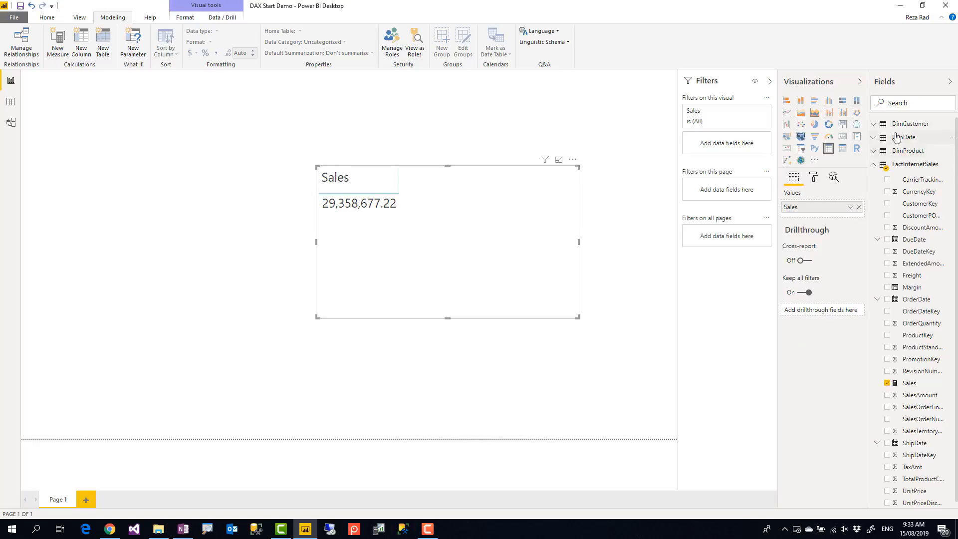
Search Fields for 'ed' and add DimCustomer EnglishEducation to the Sales table
text(education)
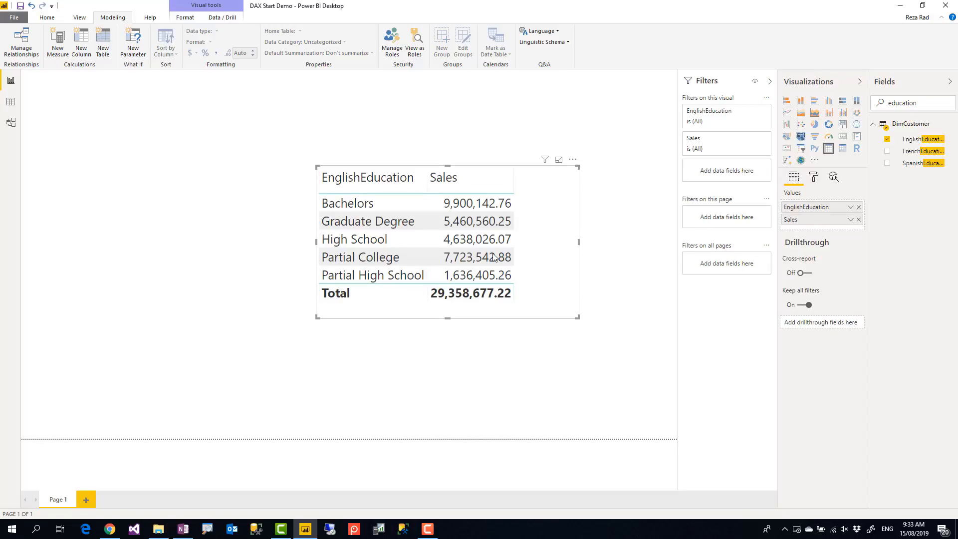
click(471, 220)
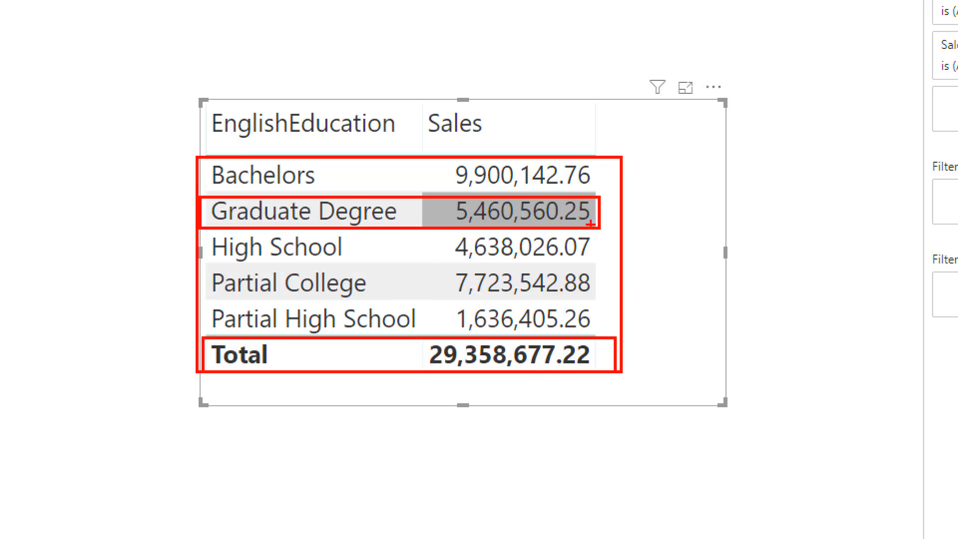
mouse_move(641, 237)
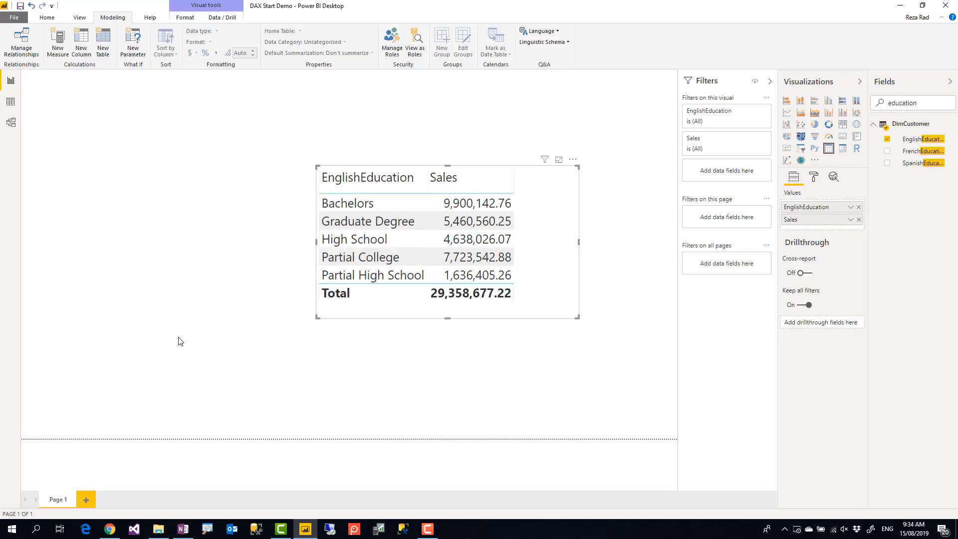
click(443, 177)
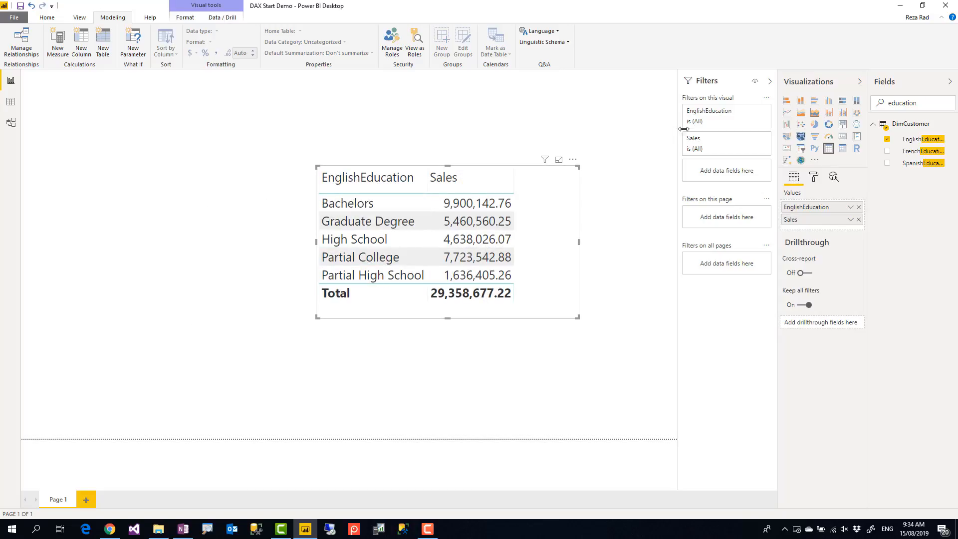
mouse_move(840, 166)
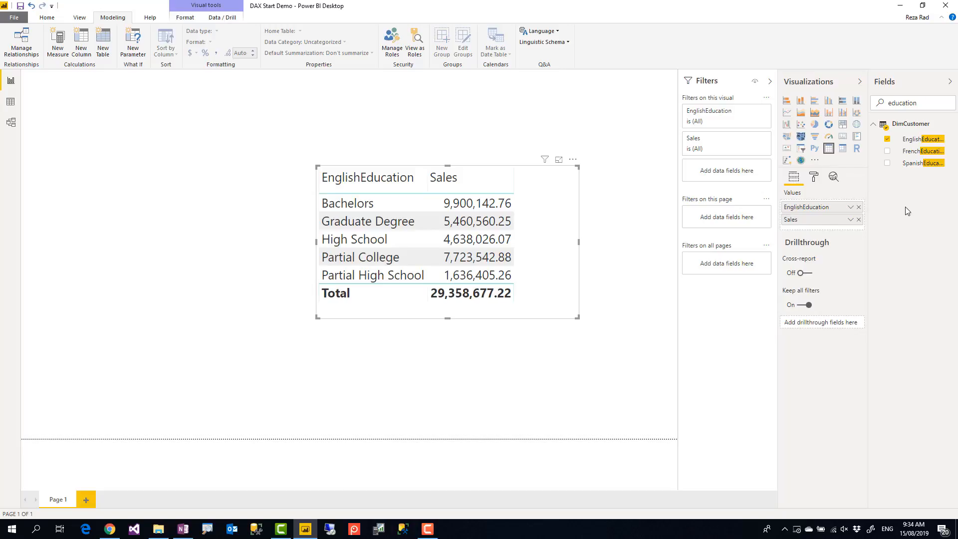
mouse_move(906, 221)
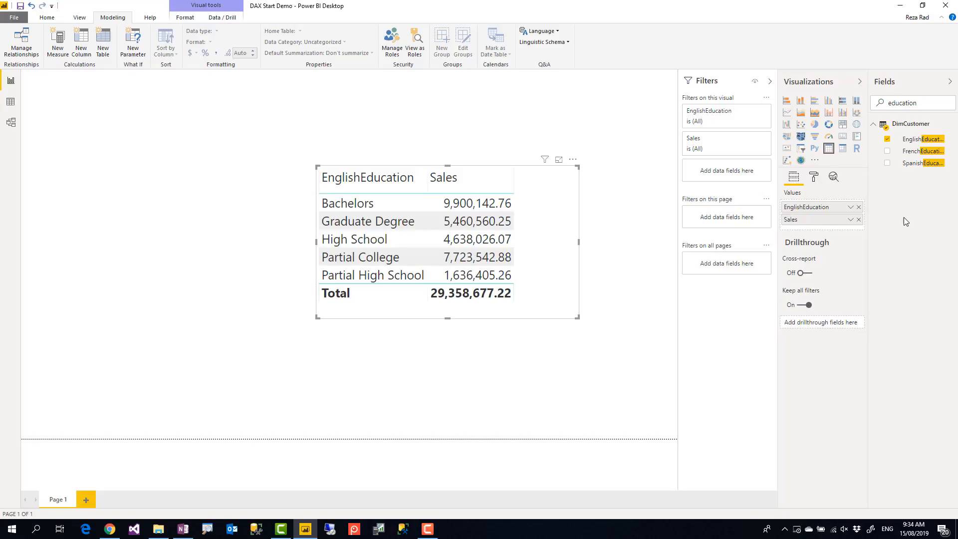
mouse_move(326, 169)
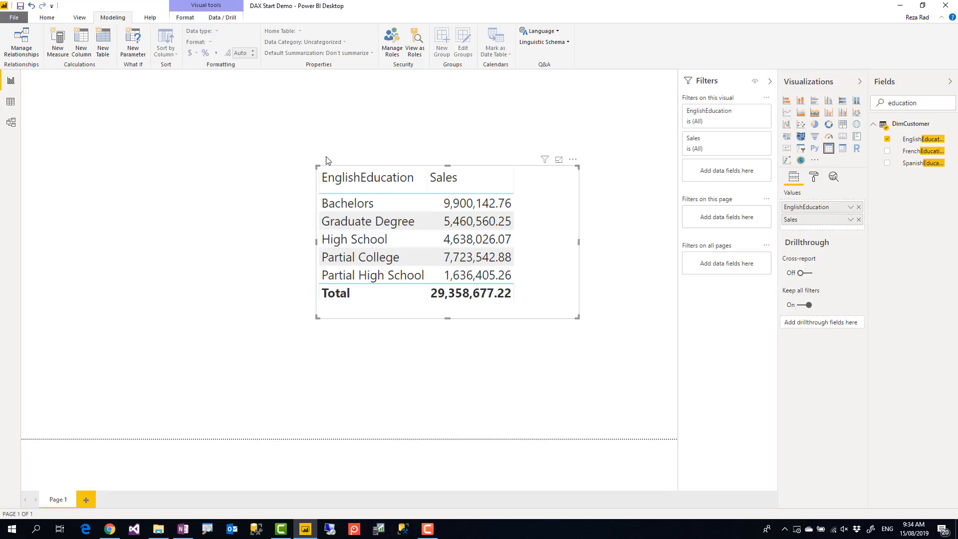
mouse_move(315, 161)
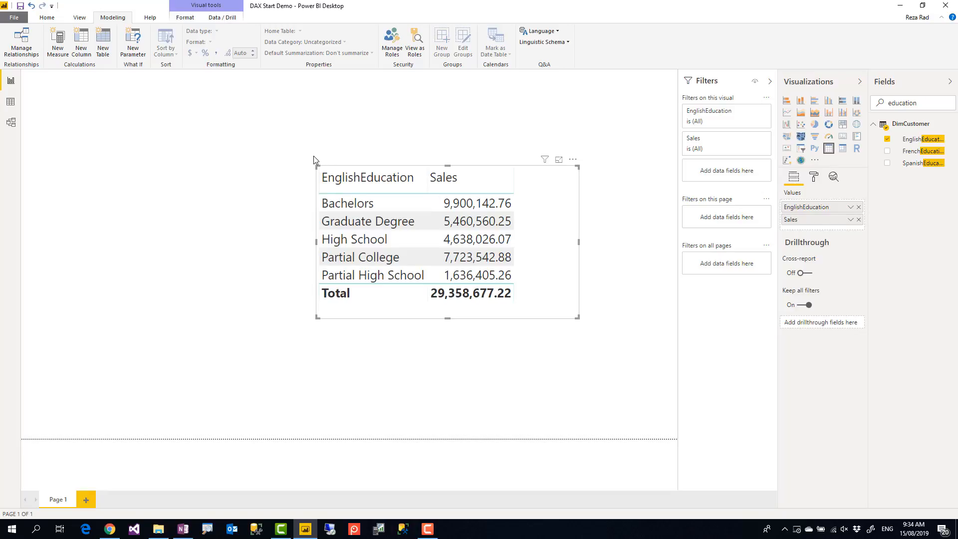
mouse_move(318, 165)
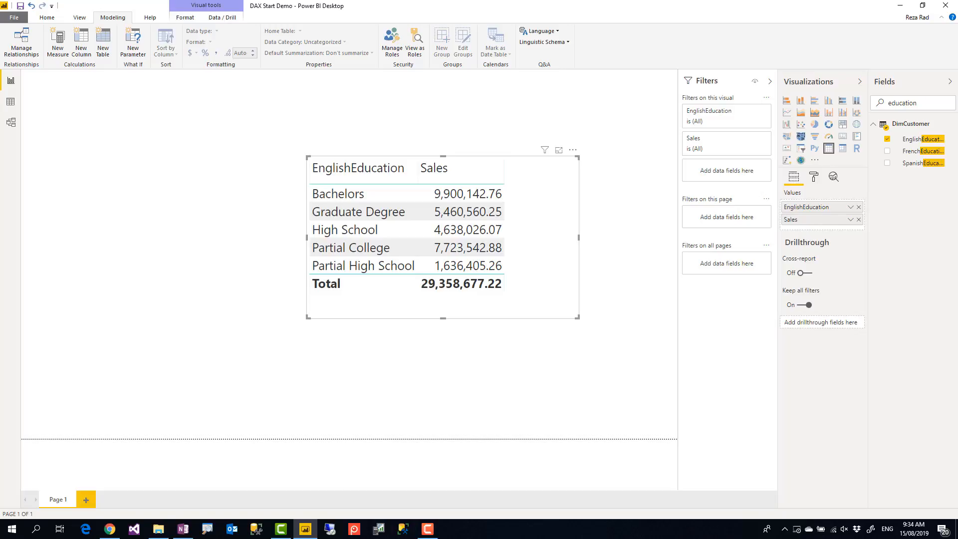
mouse_move(31, 309)
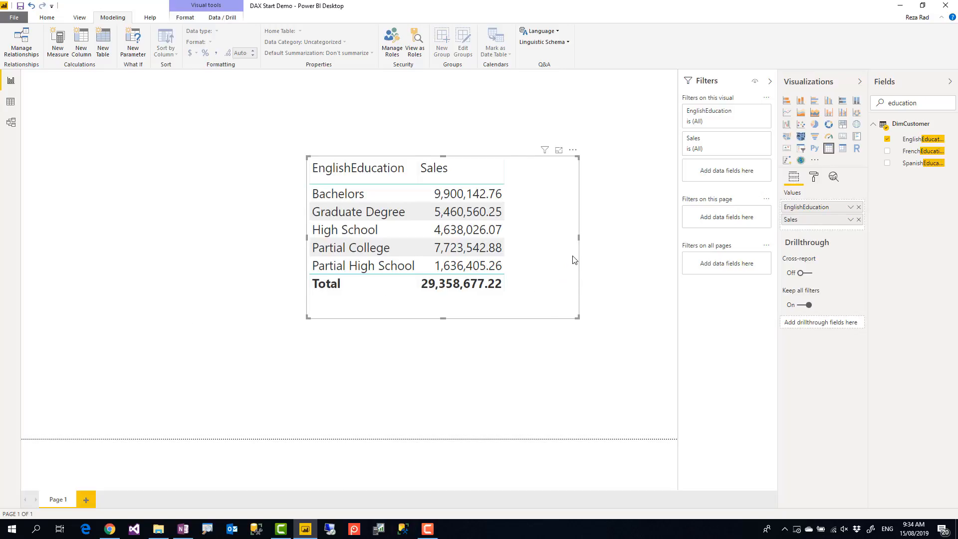
mouse_move(557, 240)
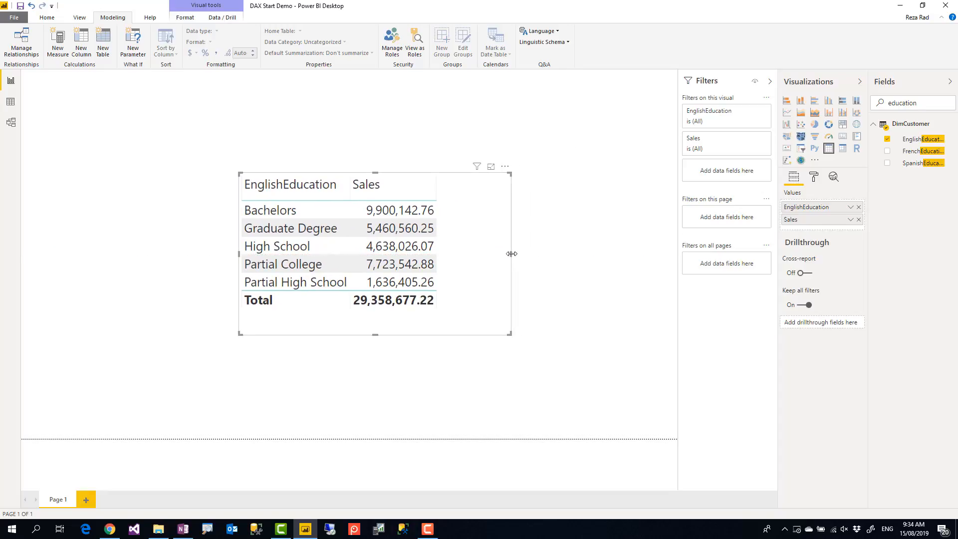
Select the education sales table and drag its edge to widen it to the right
click(400, 245)
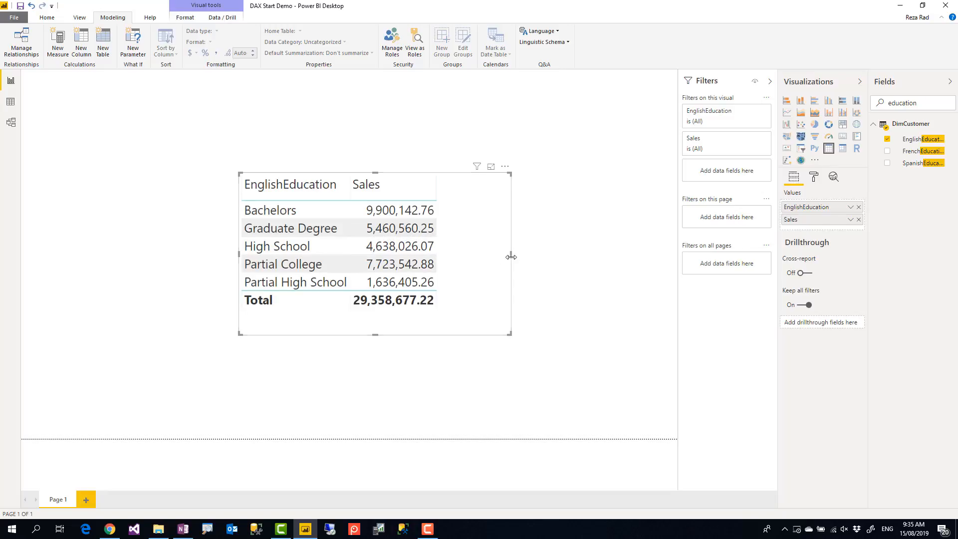
drag(511, 256, 583, 256)
text(salesam)
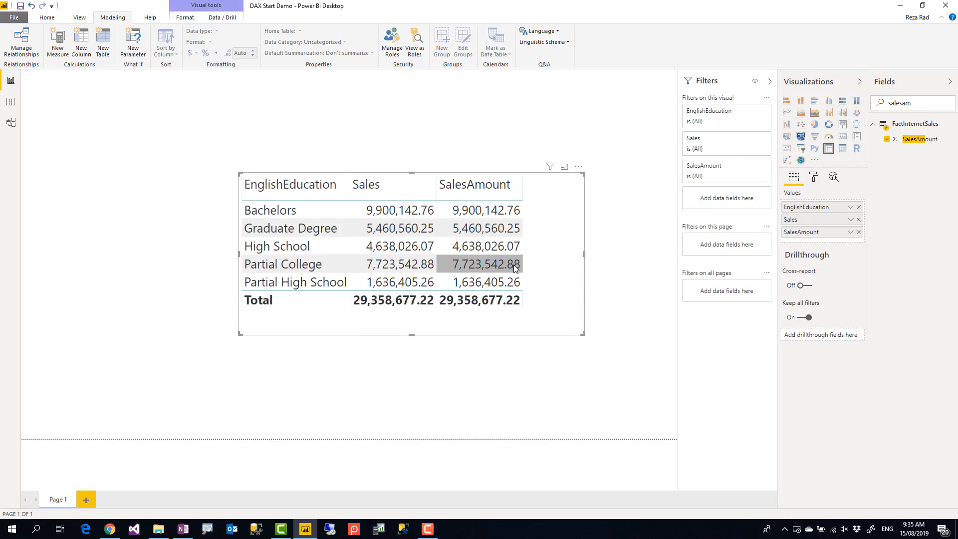
Cross-highlight the High School row, clear the highlight, then remove SalesAmount from the table
click(276, 245)
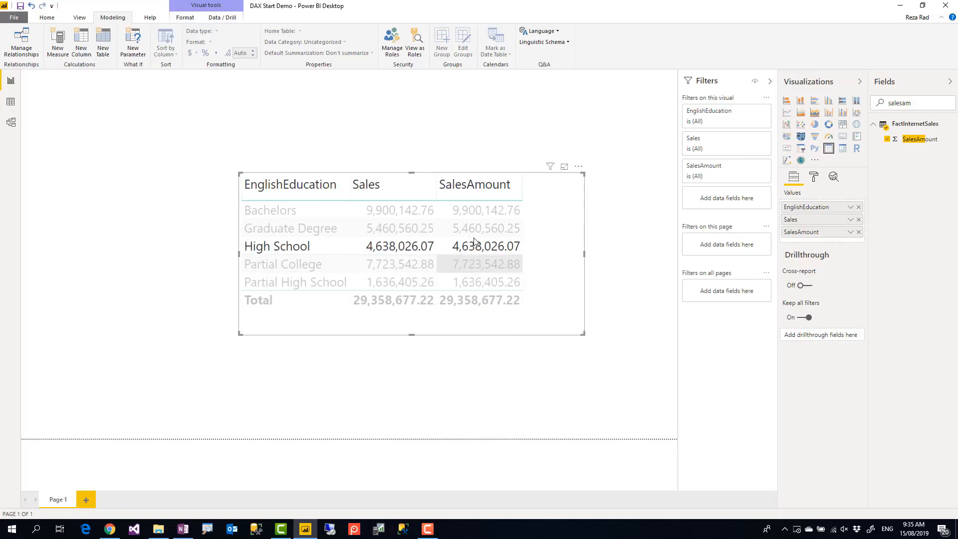
click(484, 245)
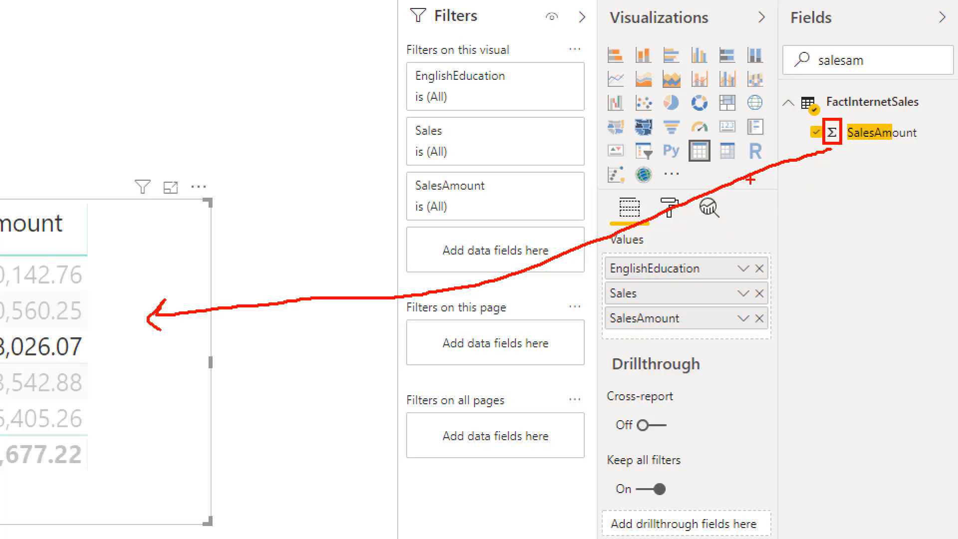
mouse_move(127, 366)
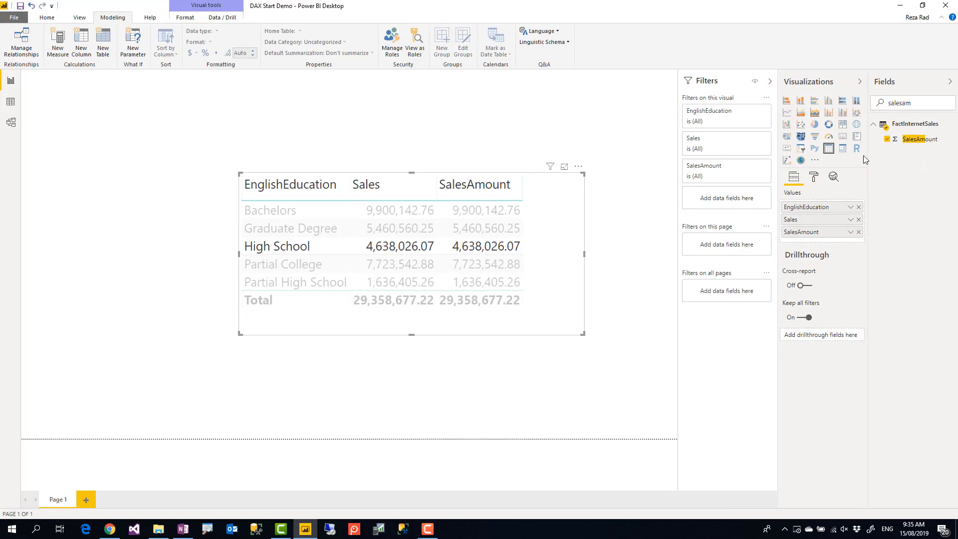
click(484, 245)
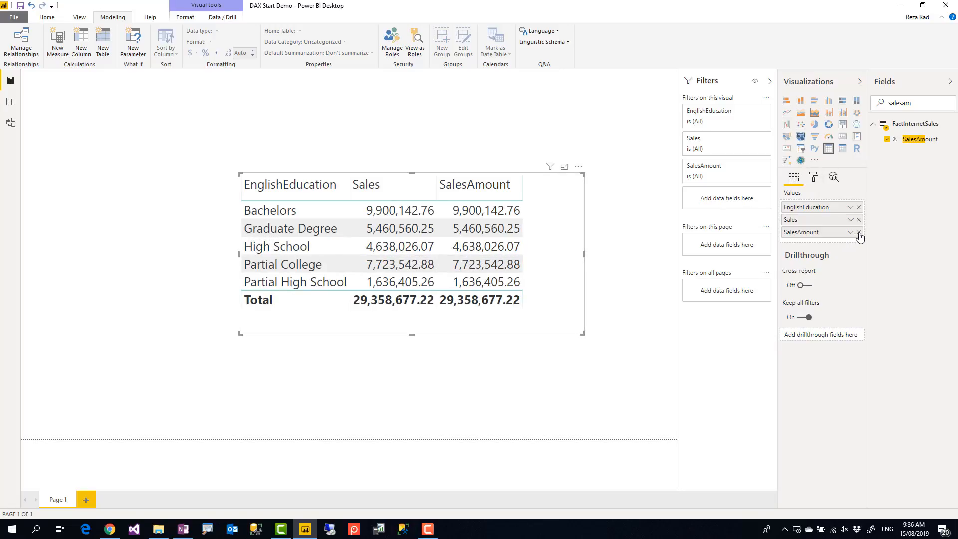
click(858, 231)
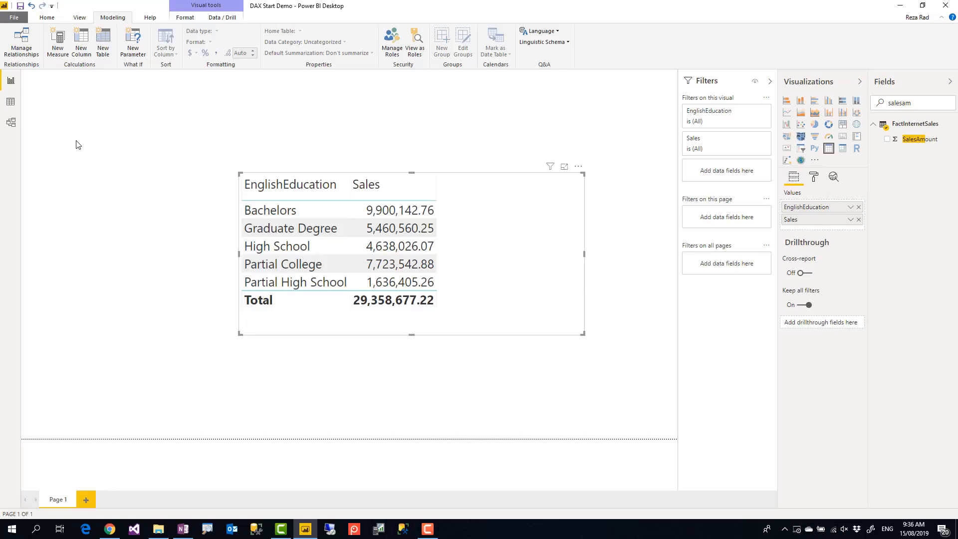
mouse_move(503, 253)
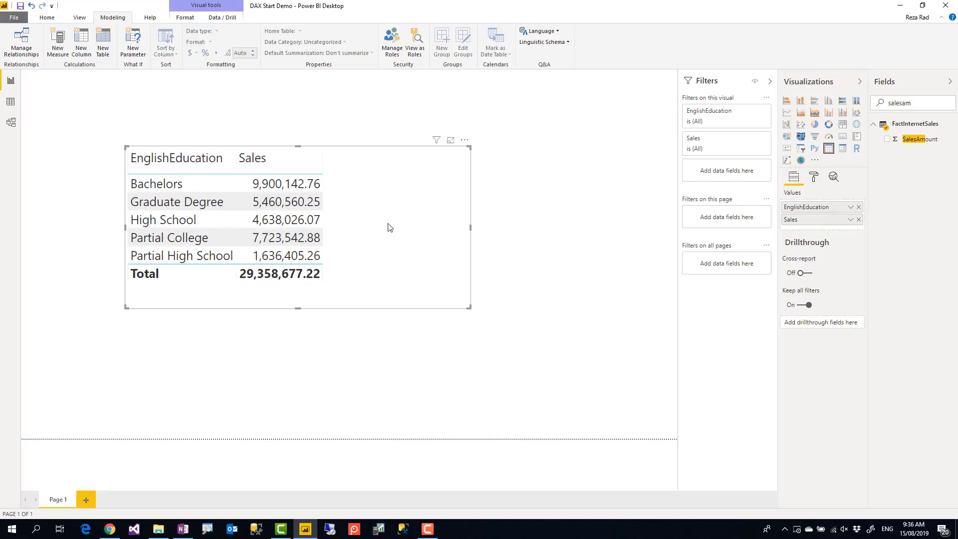
mouse_move(391, 226)
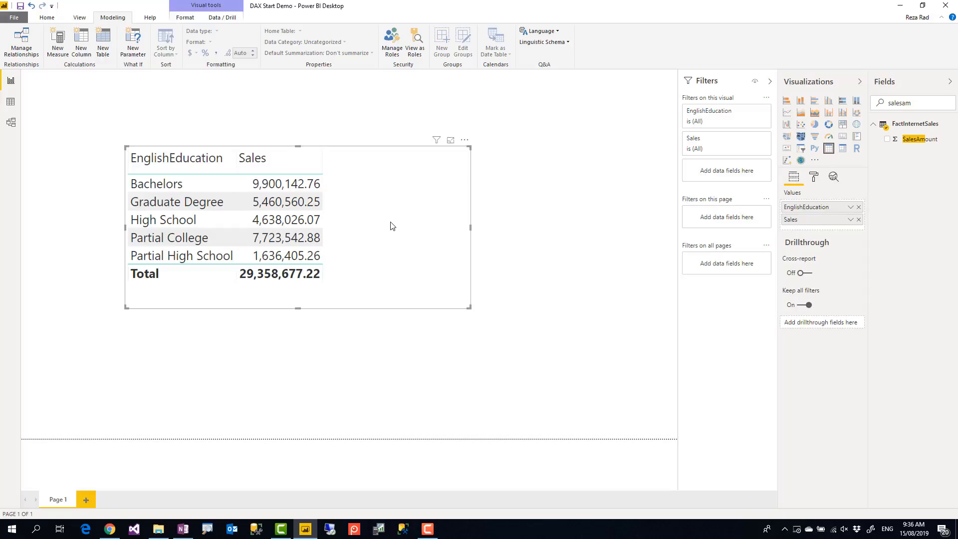
mouse_move(10, 101)
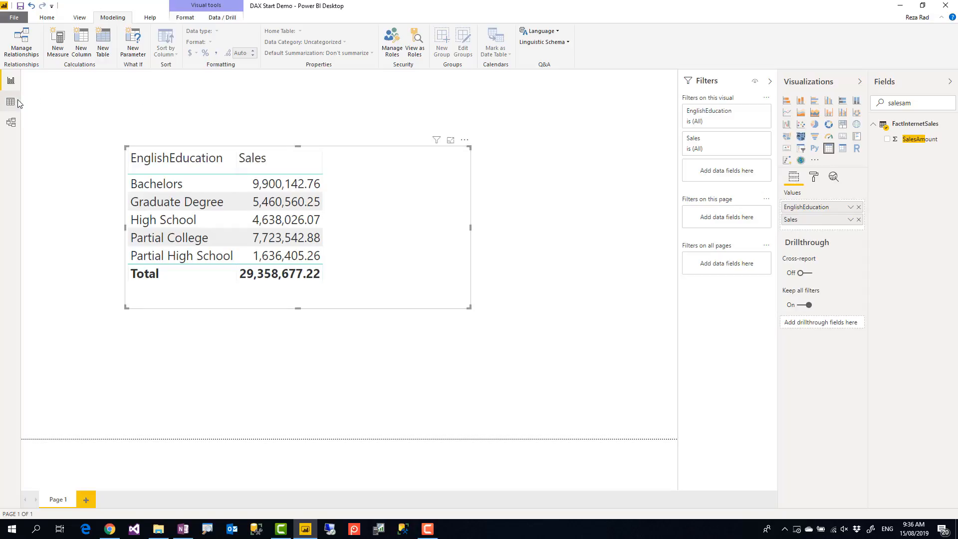
mouse_move(10, 102)
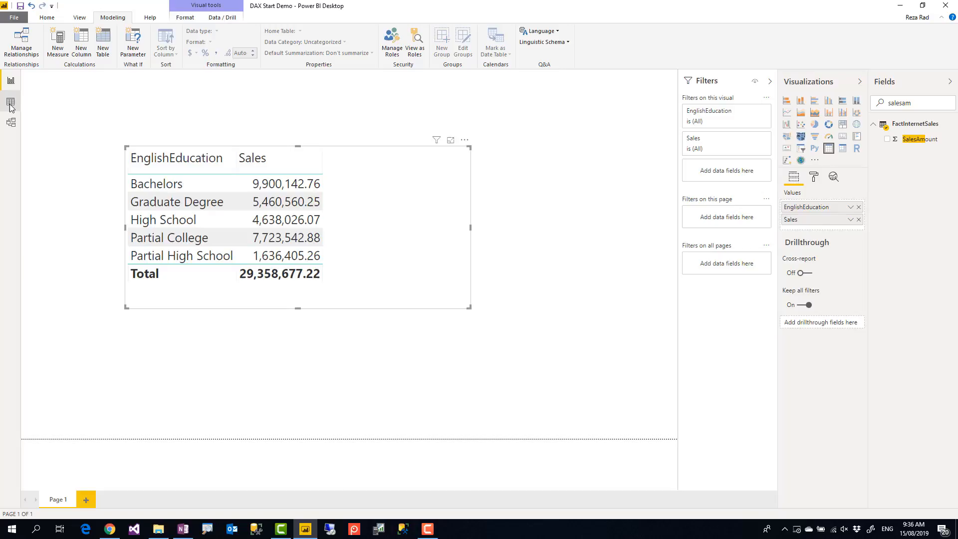
mouse_move(29, 115)
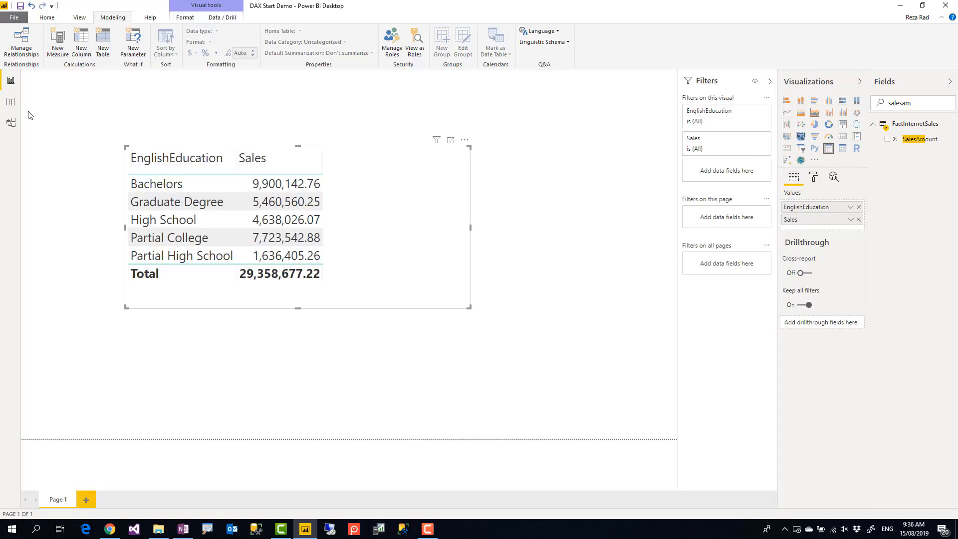
mouse_move(547, 130)
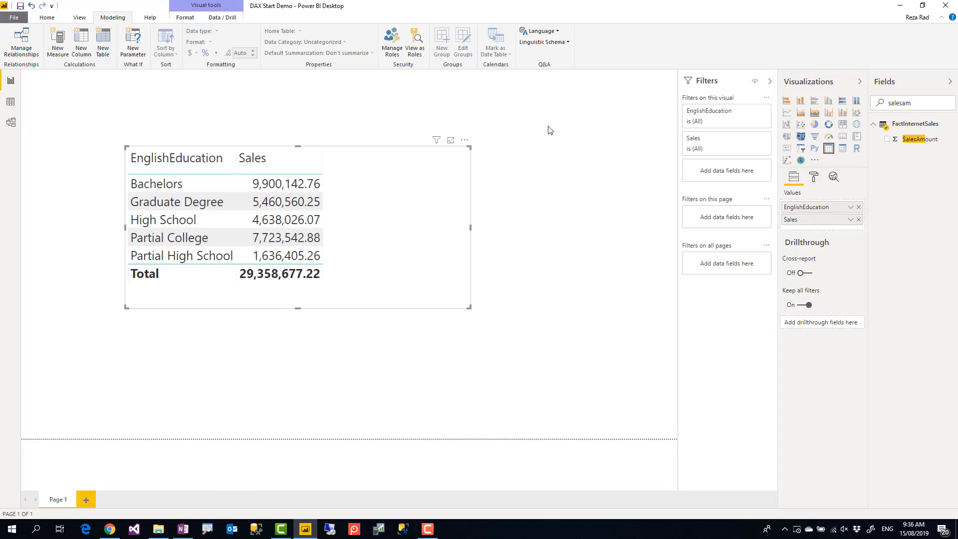
mouse_move(864, 195)
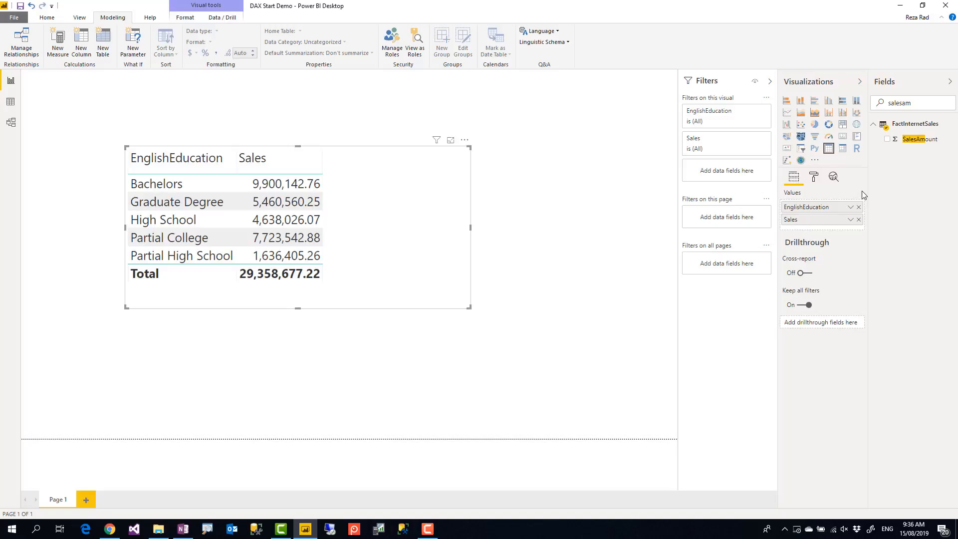
mouse_move(101, 502)
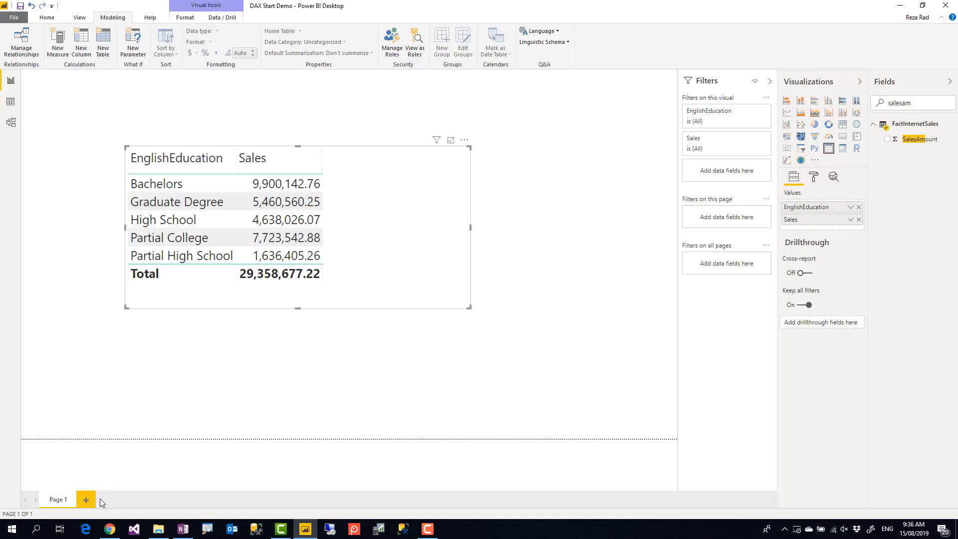
Add Page 2 with a table of FullDateAlternateKey's Year, Quarter, Month and Day
click(87, 499)
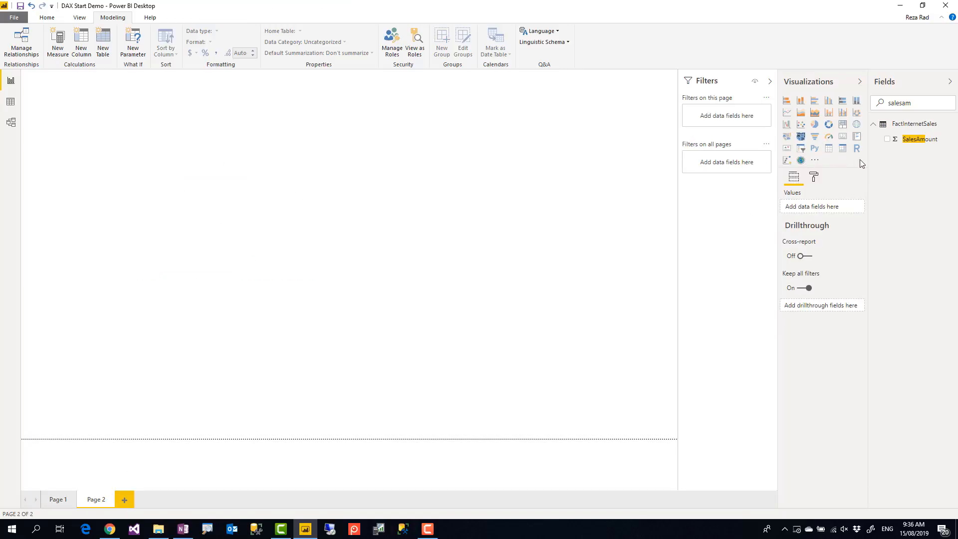
mouse_move(837, 158)
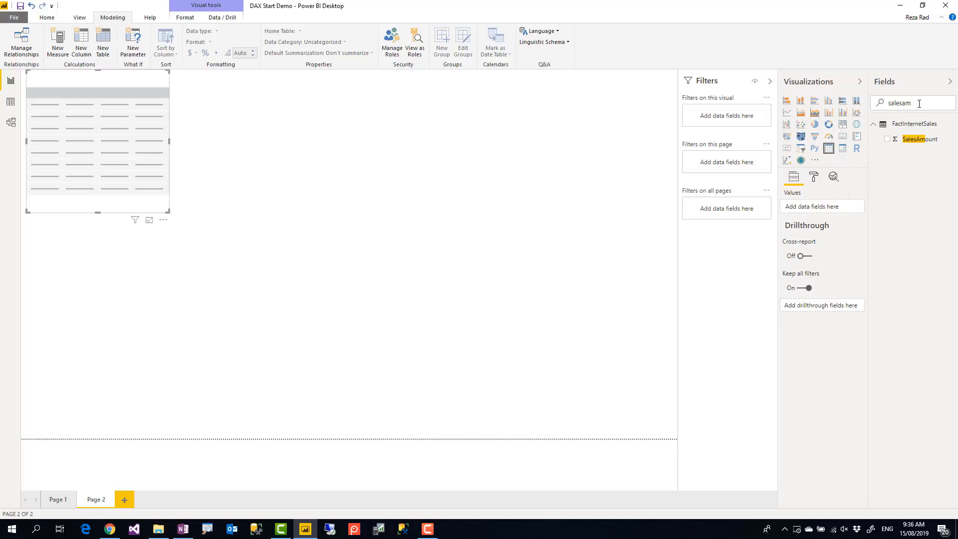
text(fulldate)
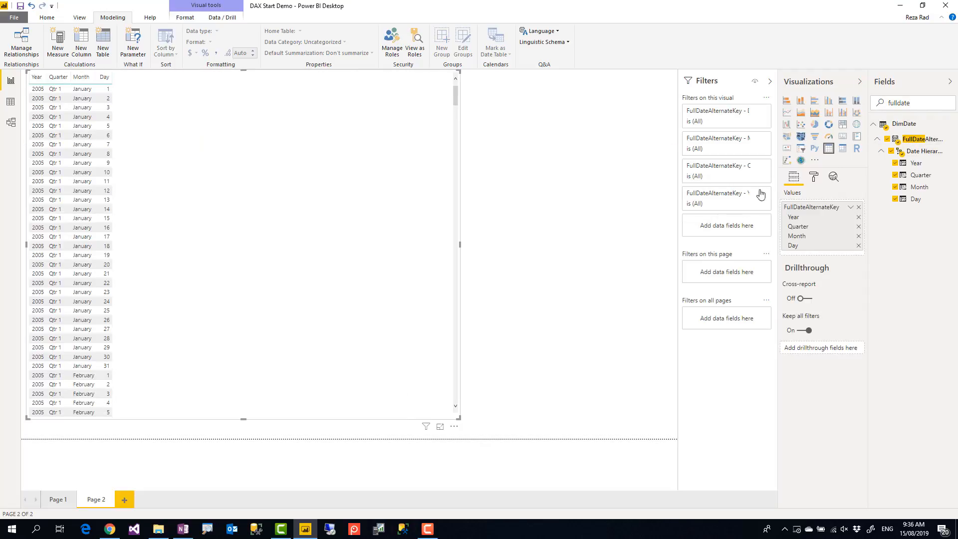
mouse_move(129, 67)
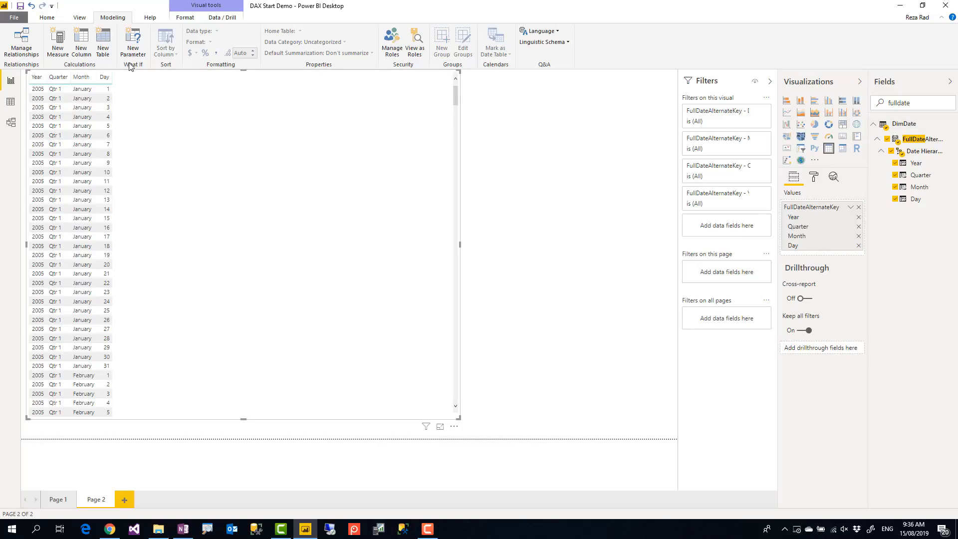
mouse_move(121, 84)
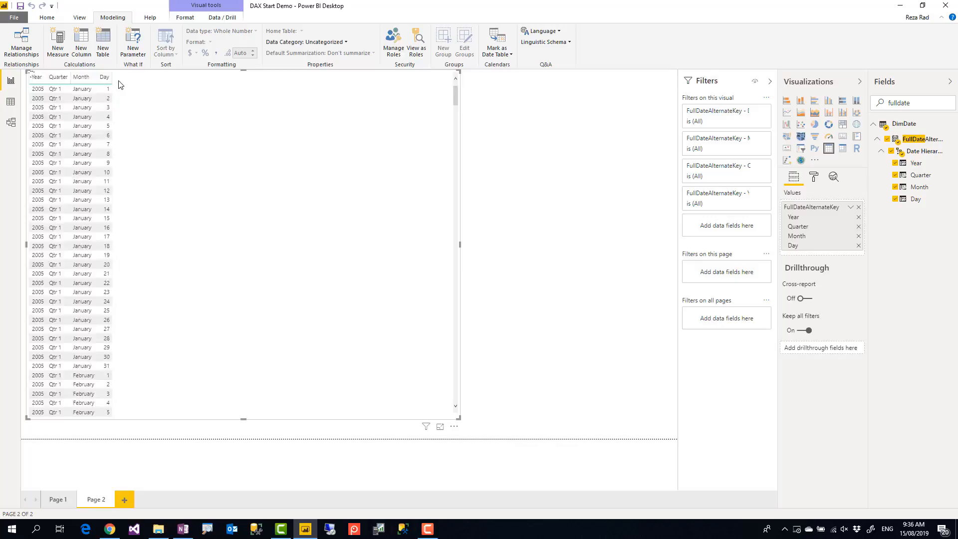
click(57, 41)
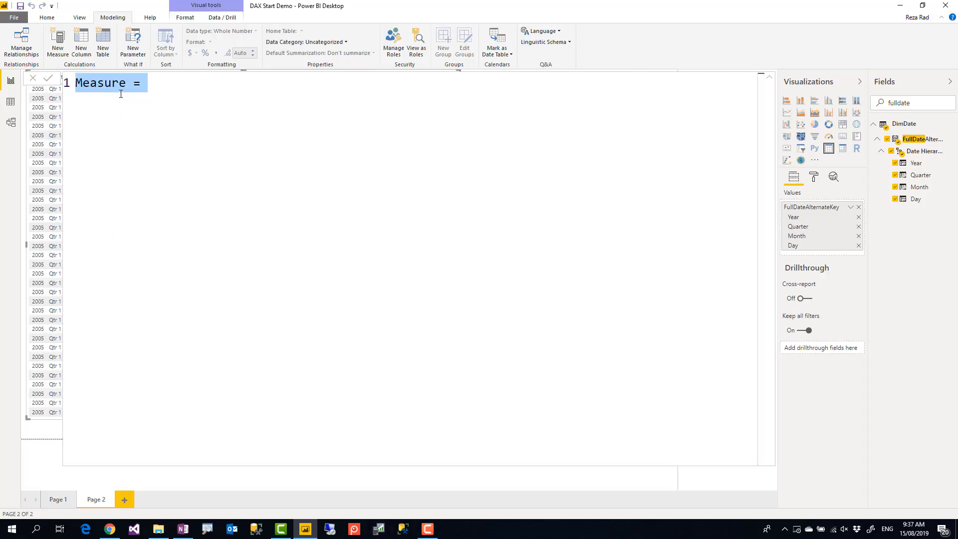
Create measure Sales YTD = TOTALYTD(SUM(FactInternetSales[SalesAmount]), DimDate[FullDateAlternateKey].[Date])
text(S =)
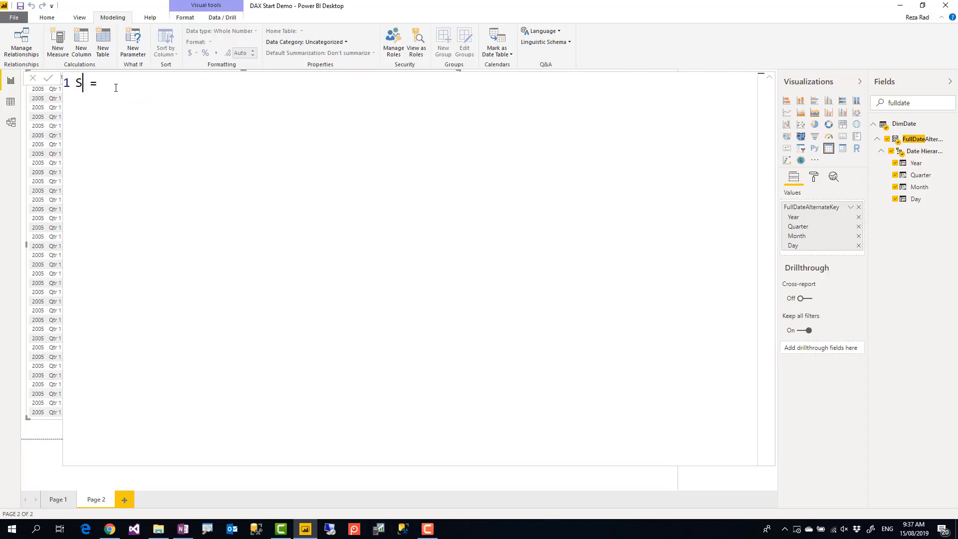
text(ales YTD)
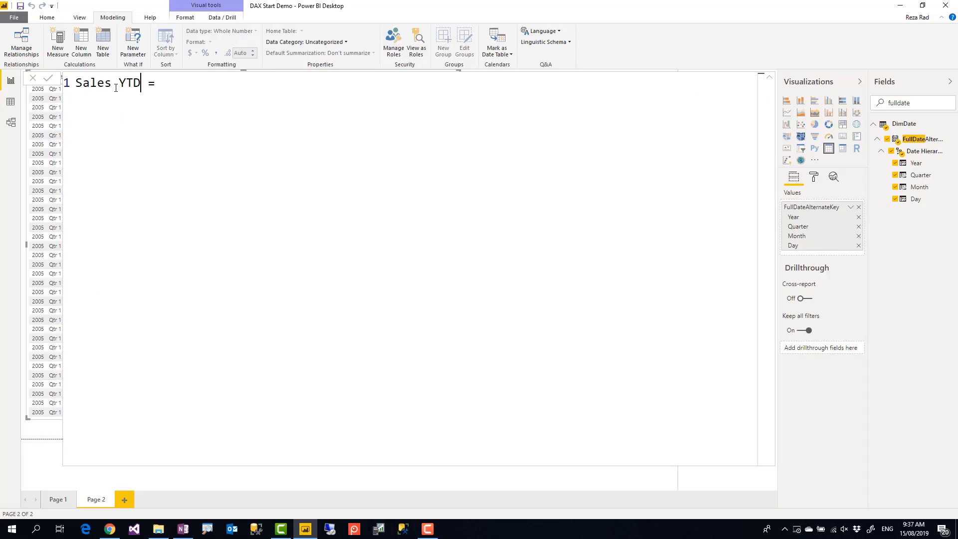
text(total)
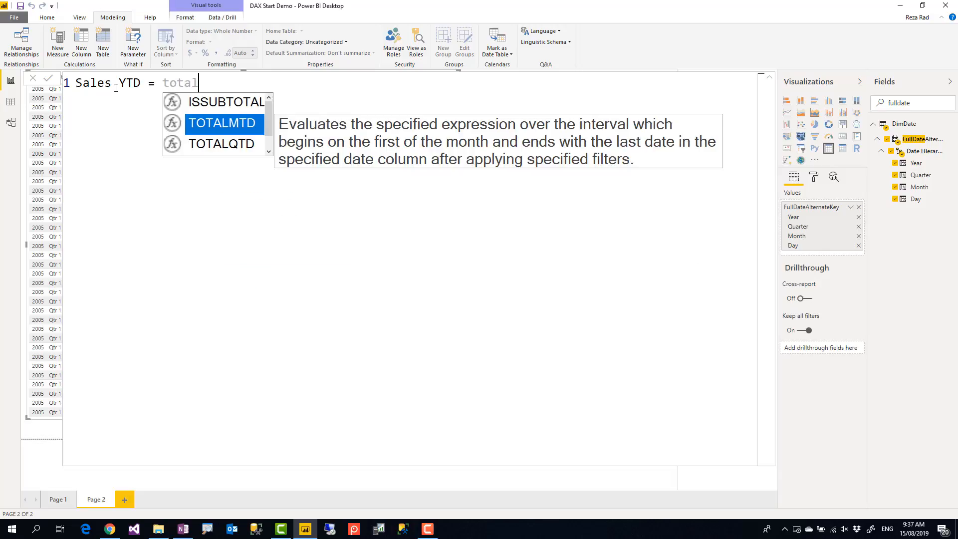
text(TOTALYTD()
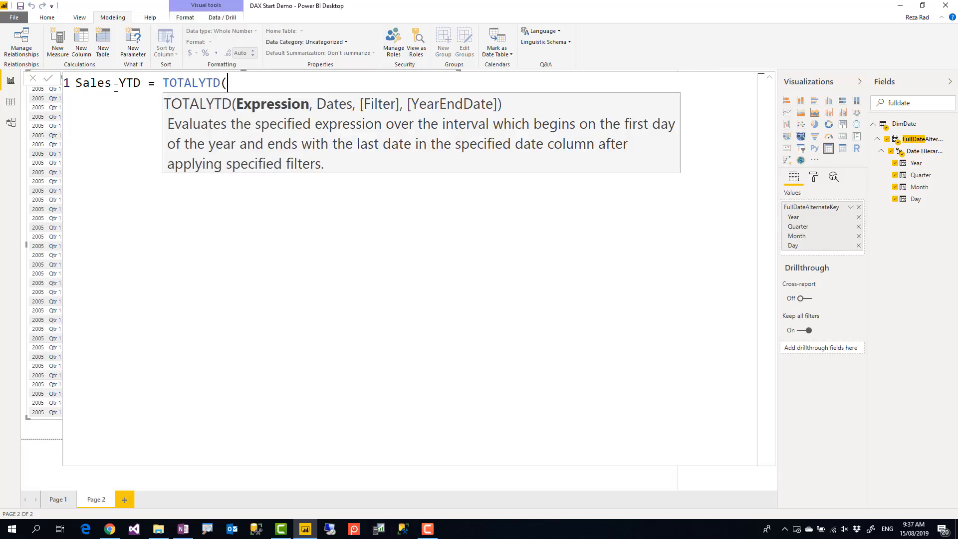
text(su)
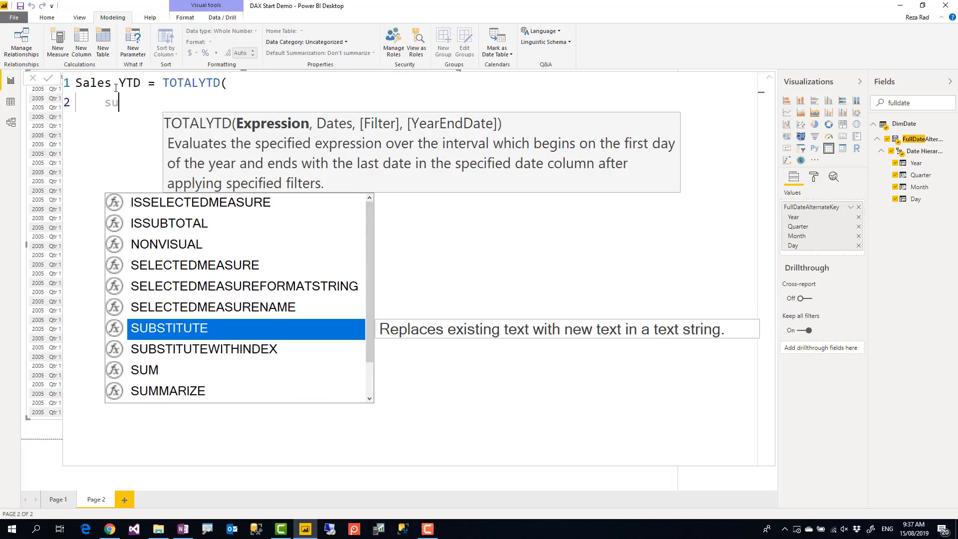
key(backspace)
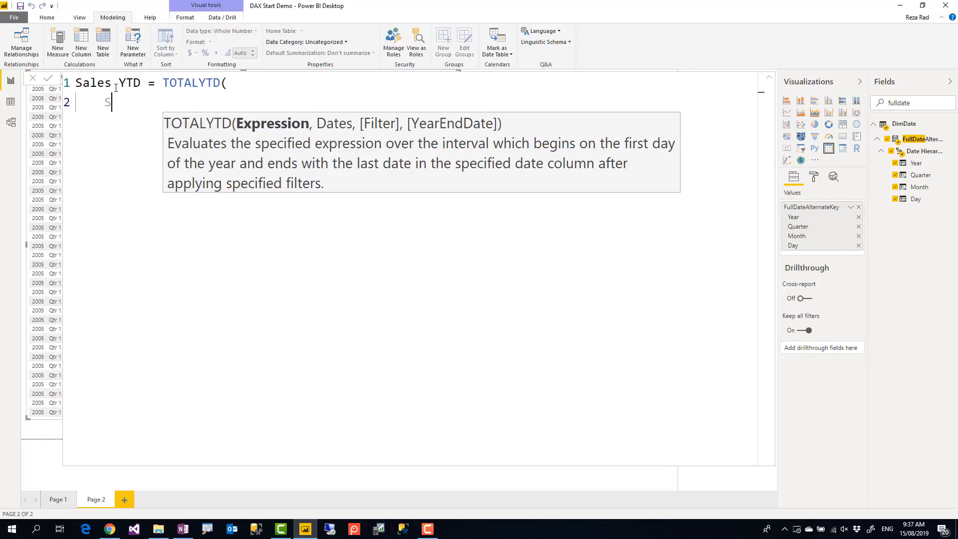
text(UM(sales)
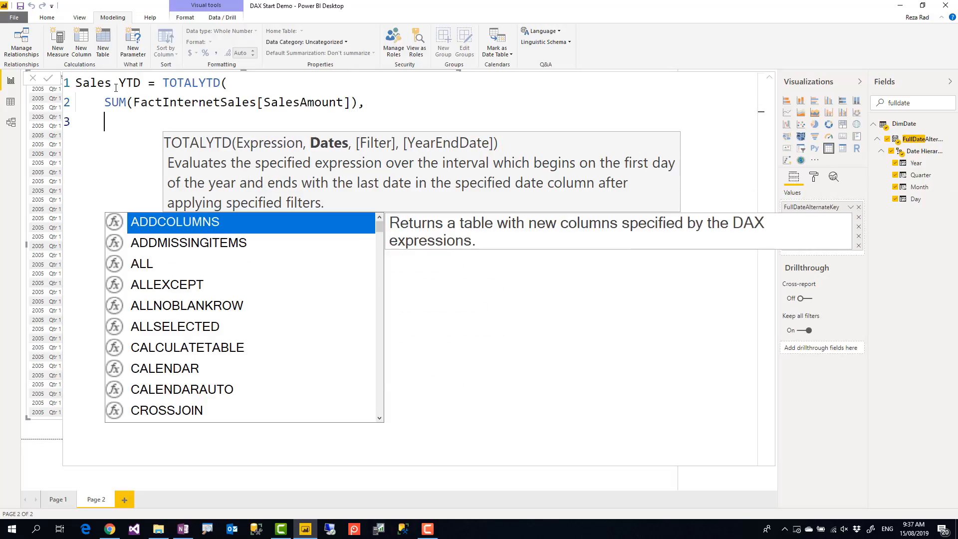
text(DimDate[FullDateAlternateKey].[Date])
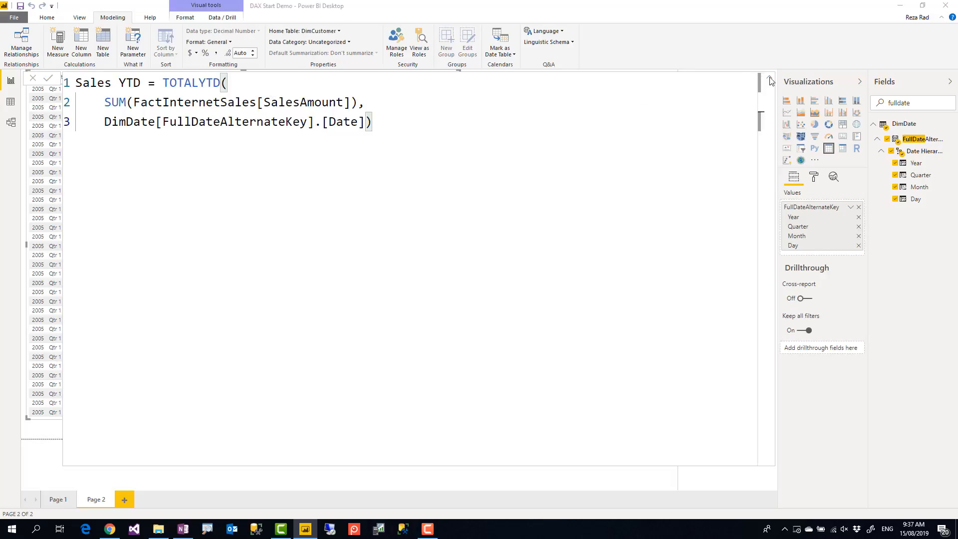
click(771, 80)
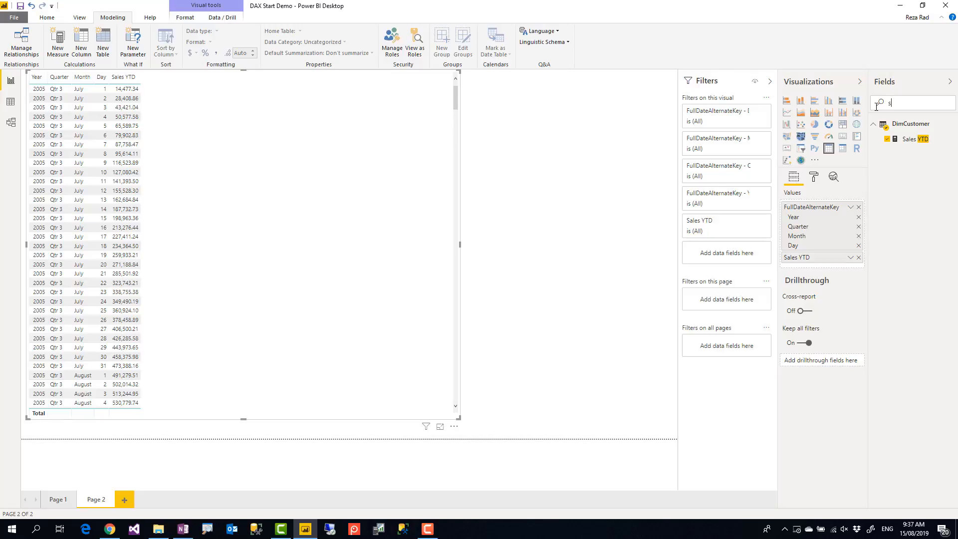
Add SalesAmount beside Sales YTD and compare first-day SalesAmount with the running totals
text(alesam)
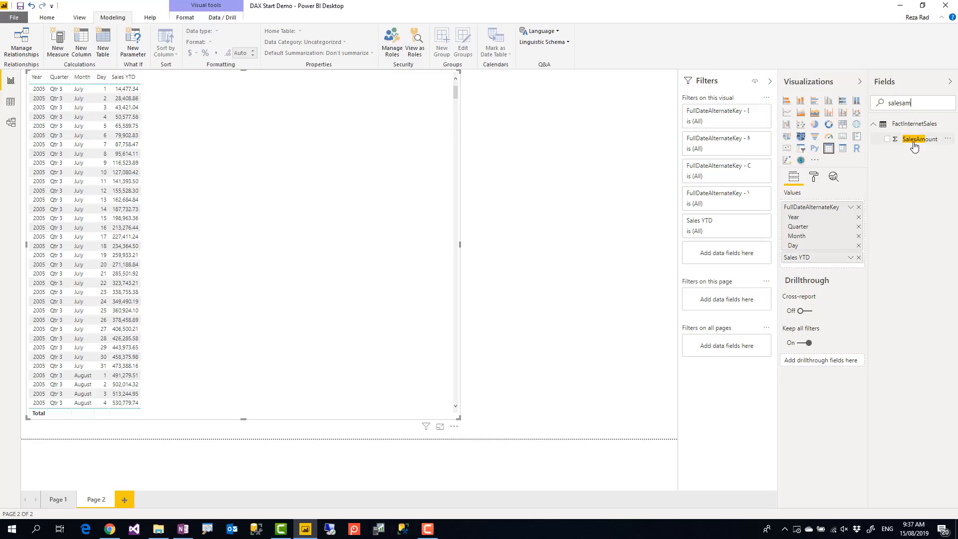
click(887, 139)
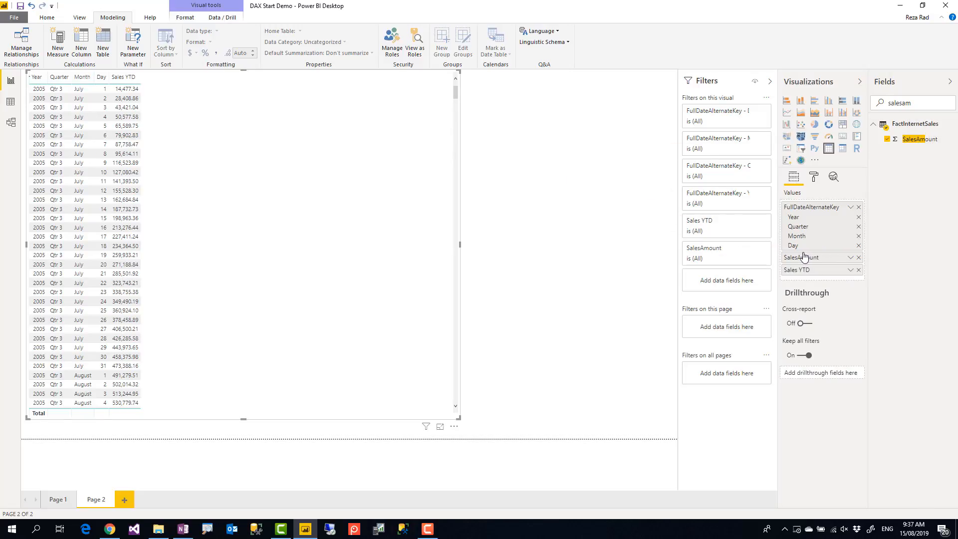
click(813, 177)
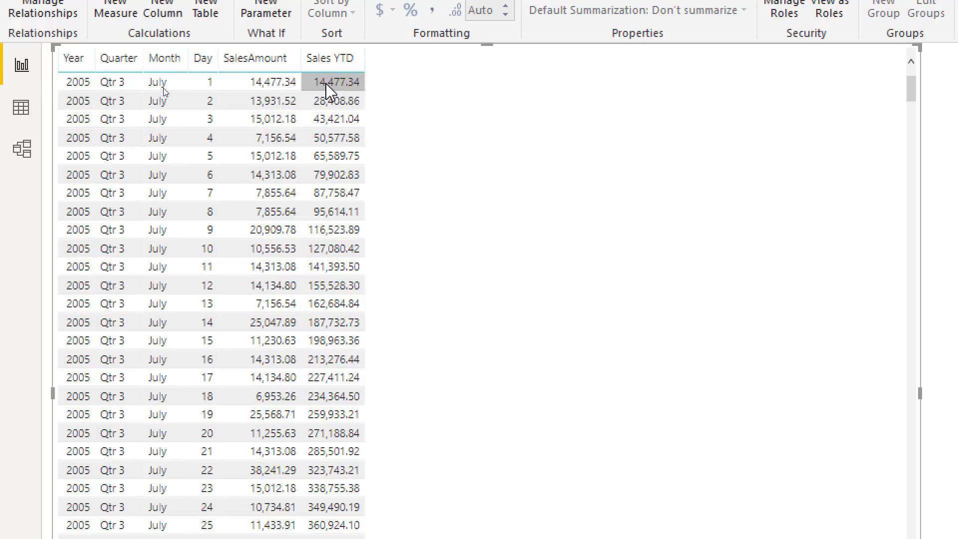
click(335, 101)
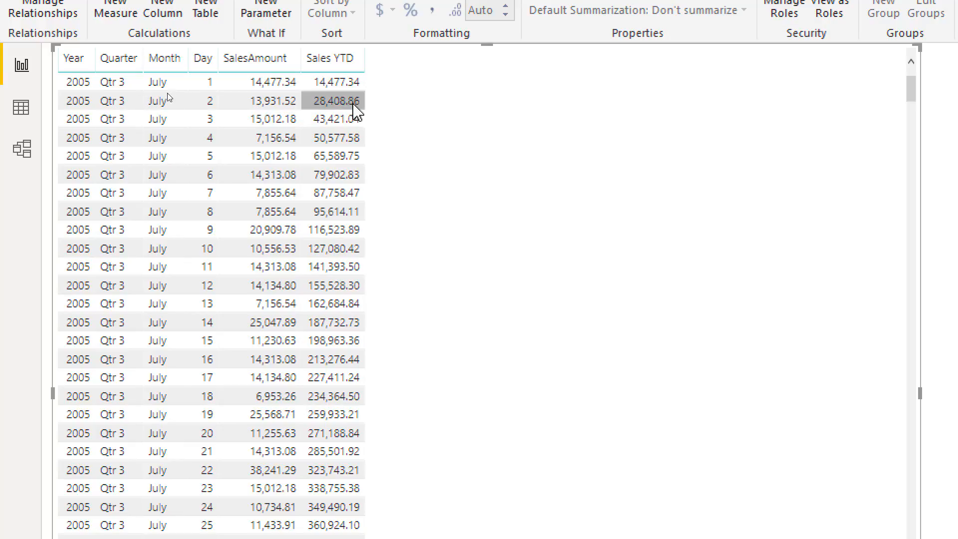
mouse_move(315, 110)
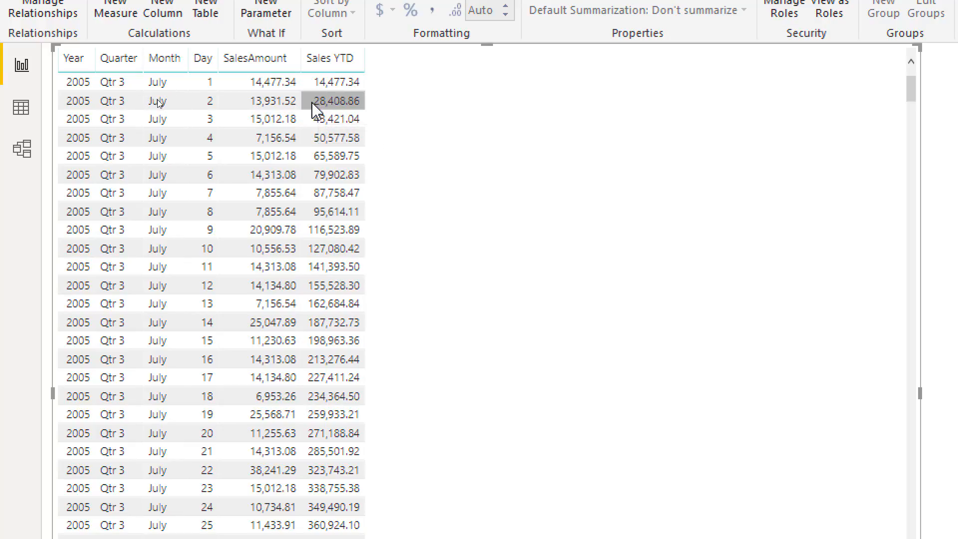
click(259, 81)
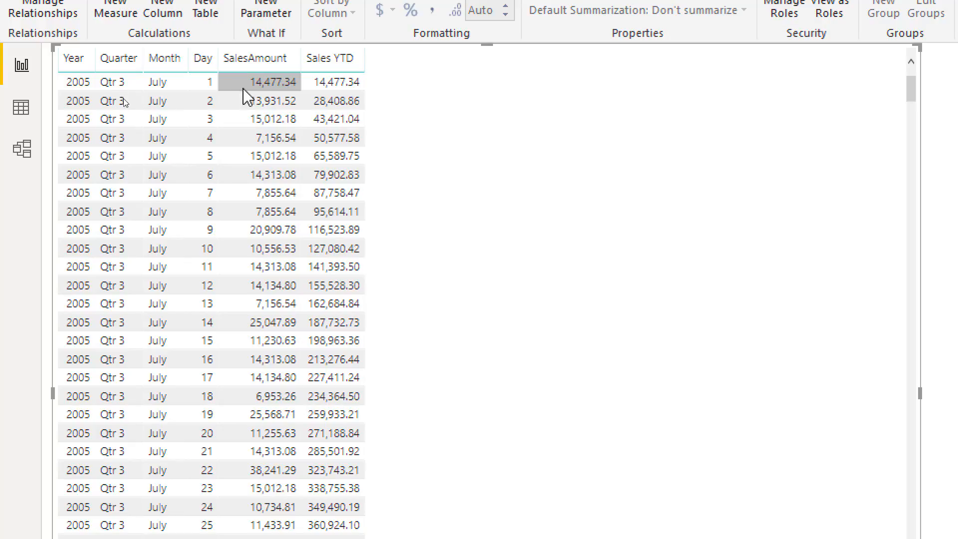
mouse_move(259, 82)
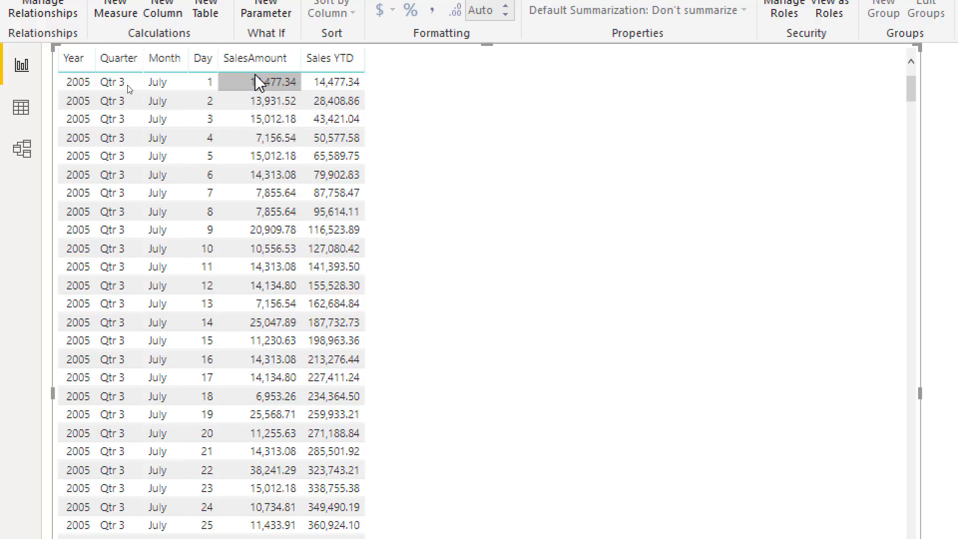
click(259, 138)
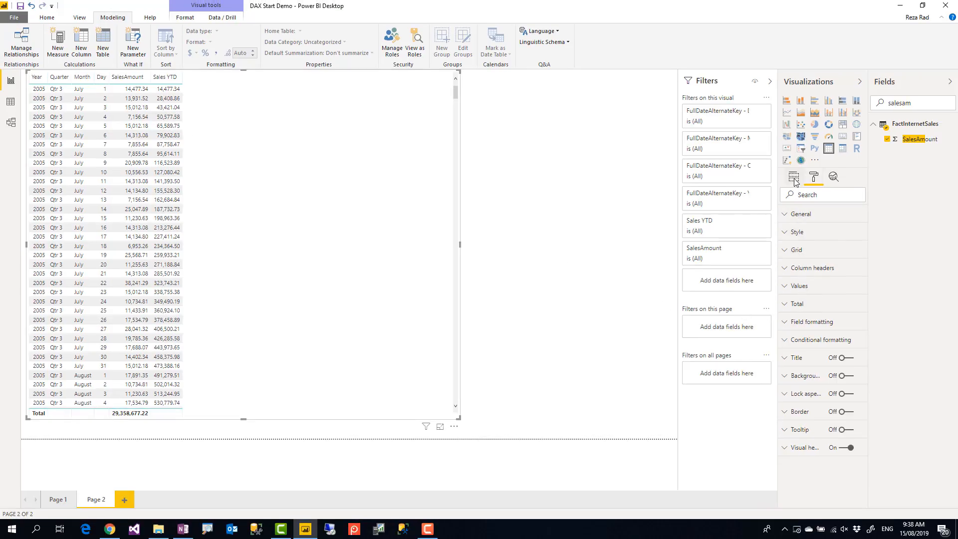
click(794, 176)
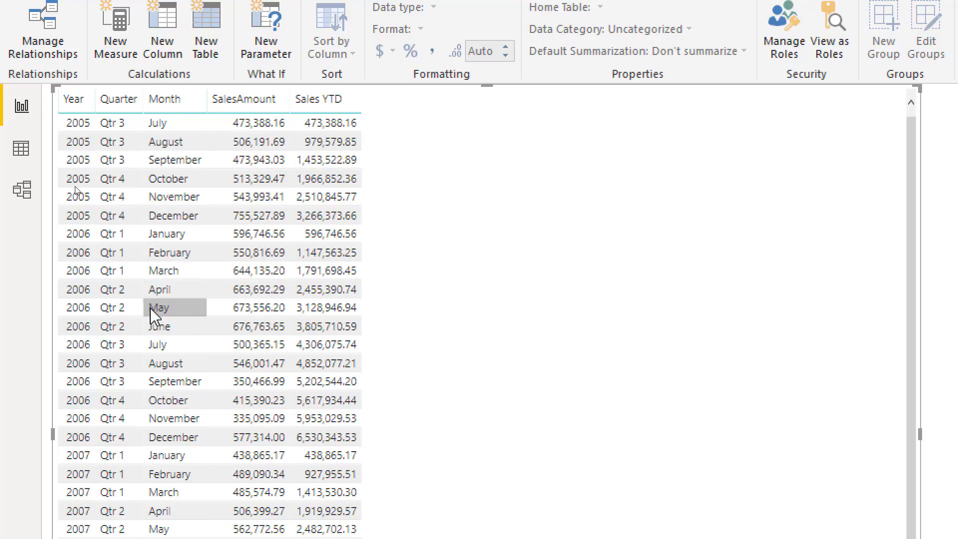
Compare the August, September and December 2005 monthly SalesAmount and Sales YTD values
click(327, 141)
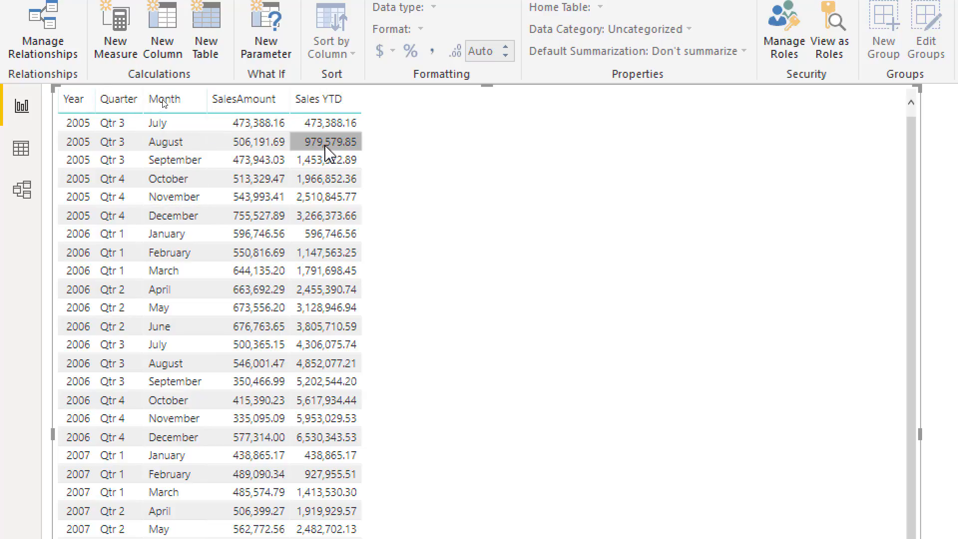
click(247, 160)
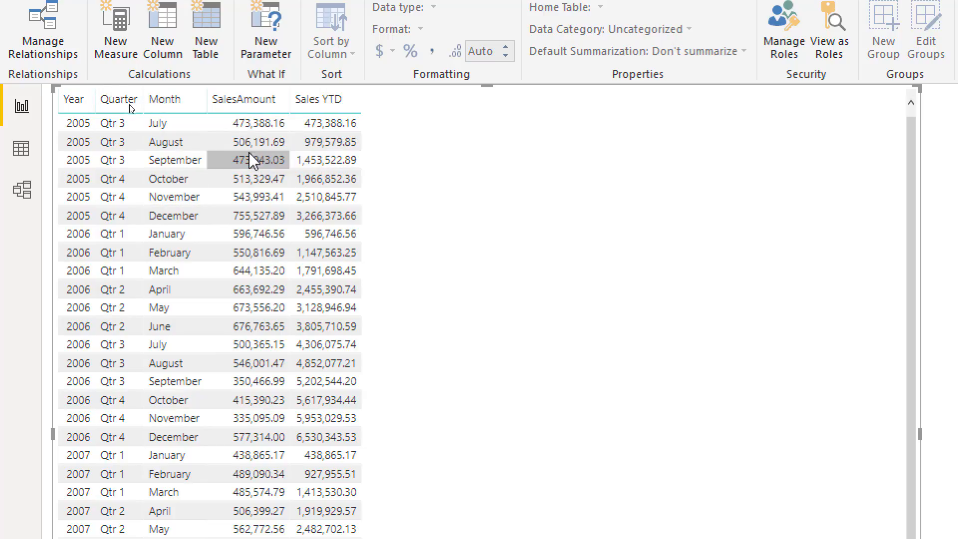
click(248, 122)
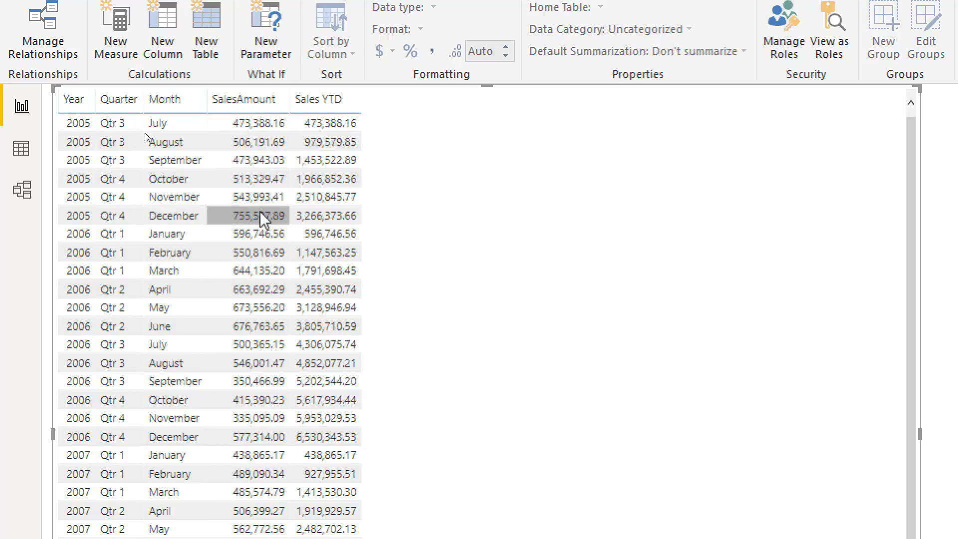
click(326, 289)
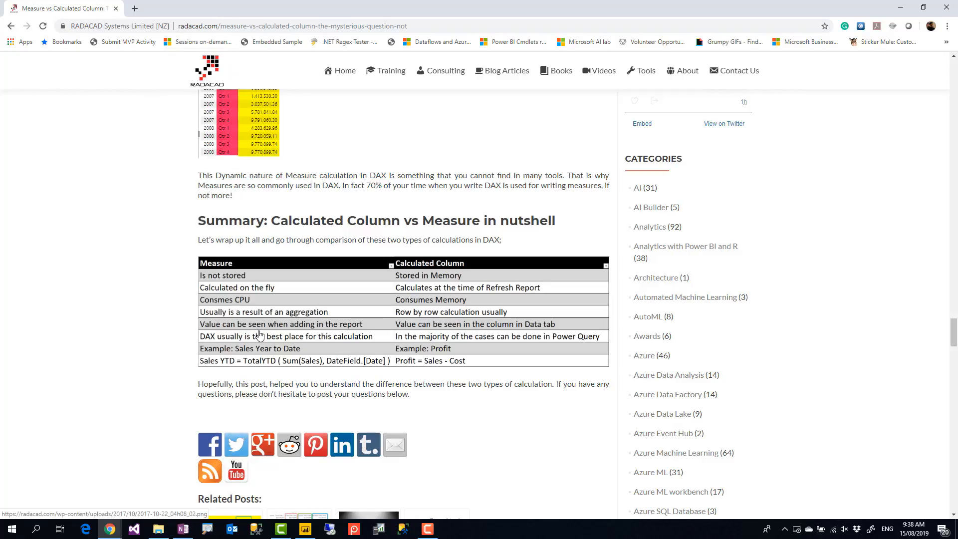
mouse_move(215, 283)
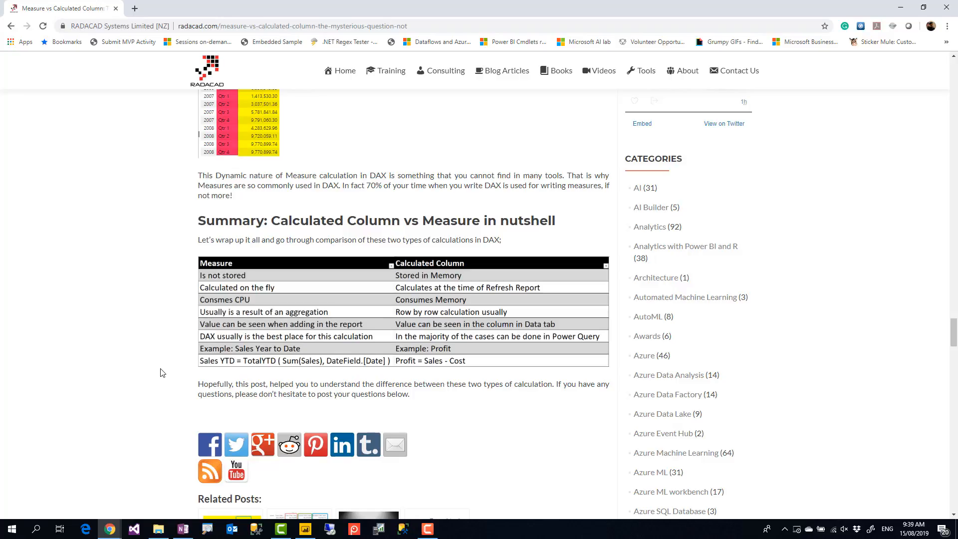
mouse_move(170, 364)
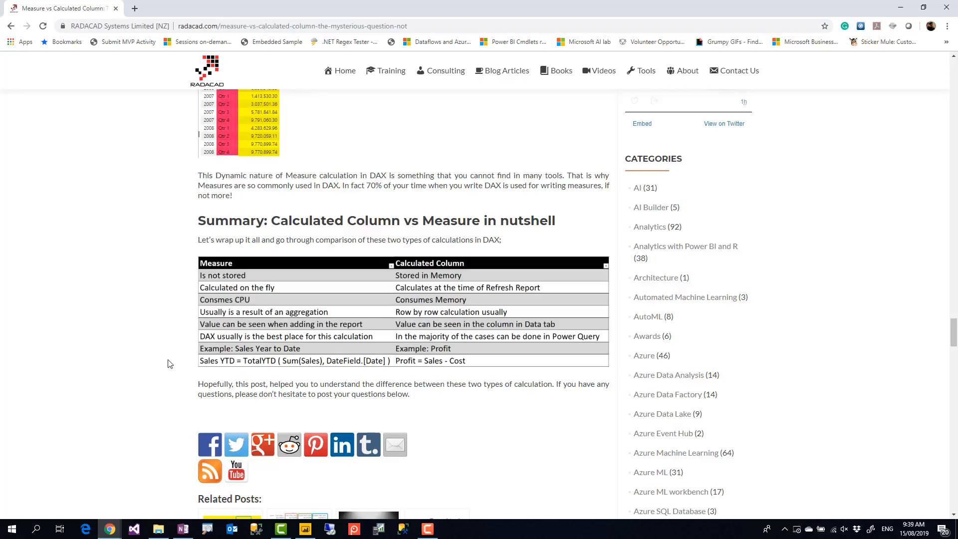